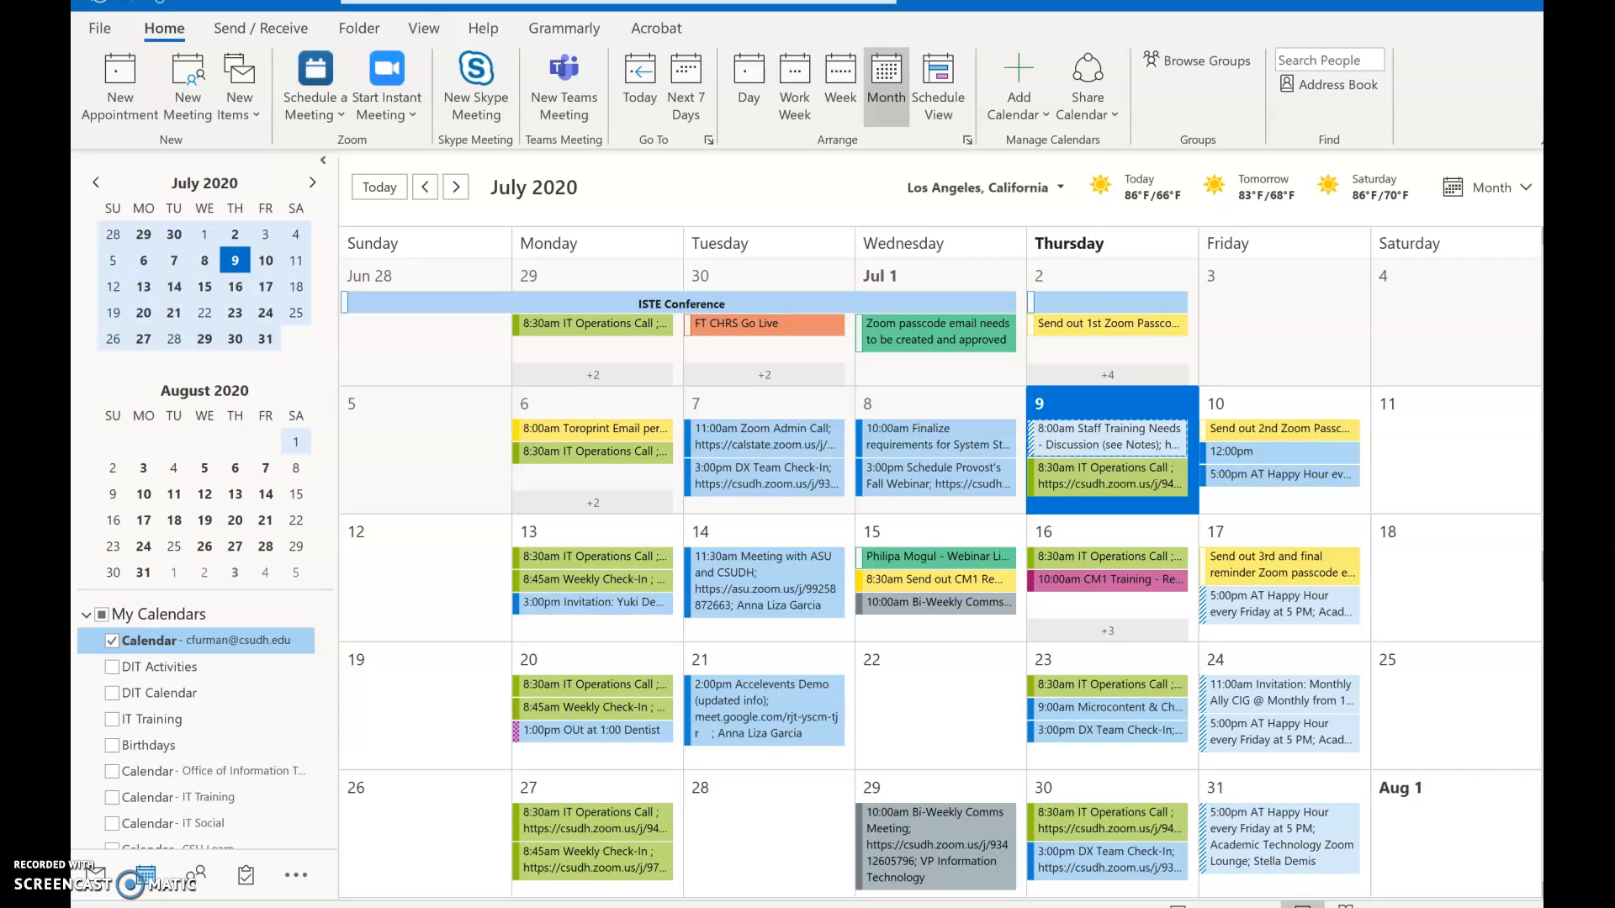
mouse_move(154, 877)
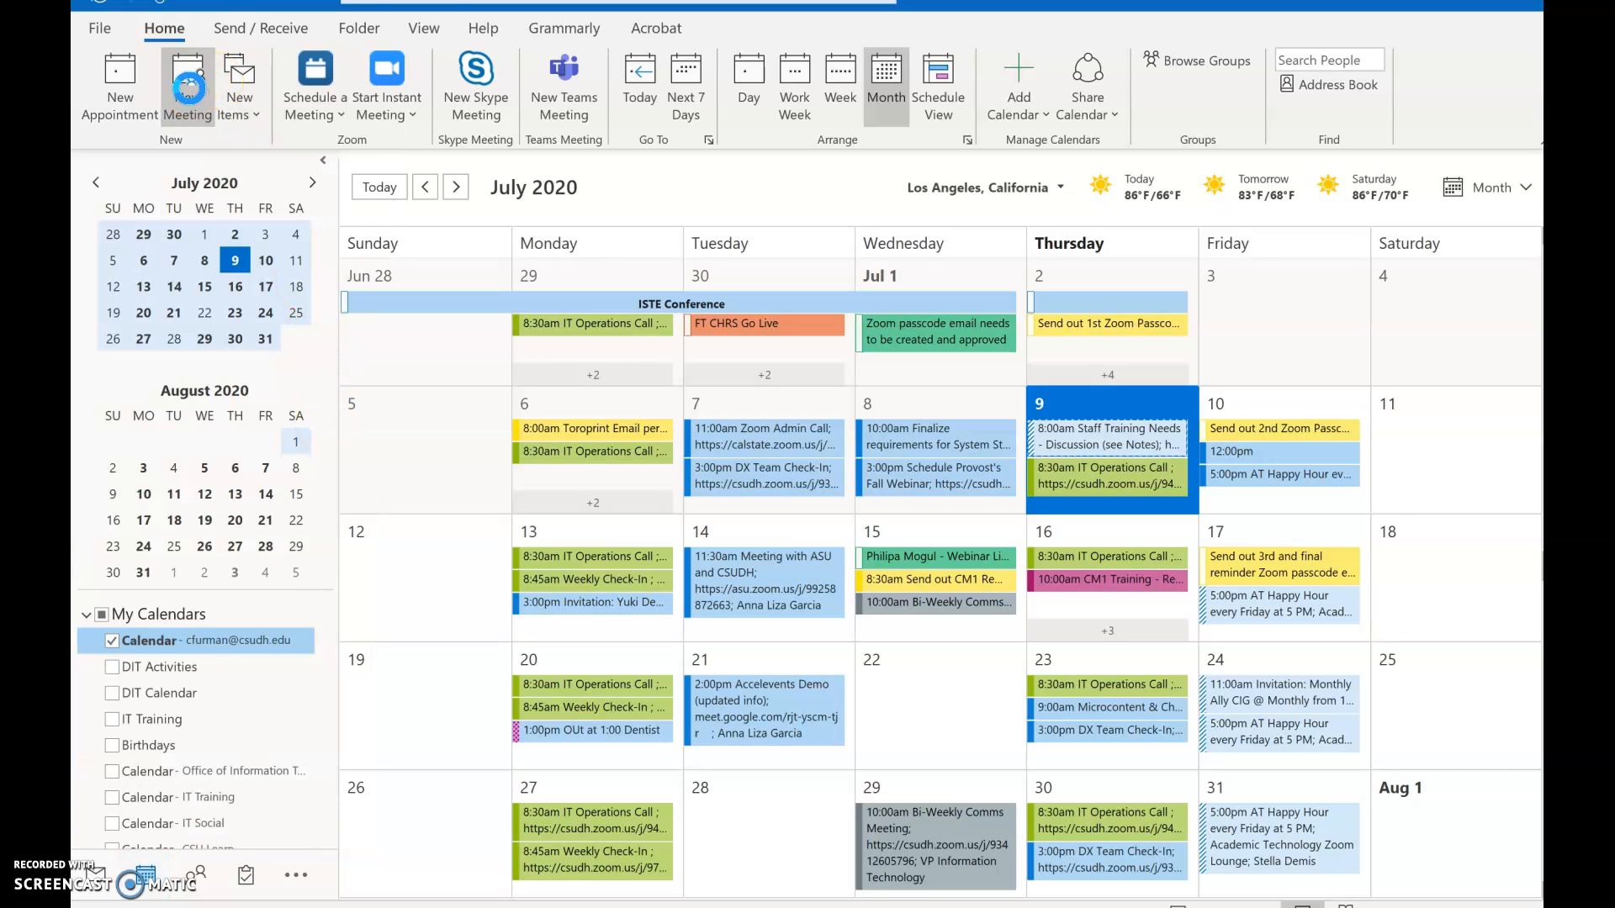
Step: Create a new meeting and title it 'Budget Meeting'
left_click(187, 87)
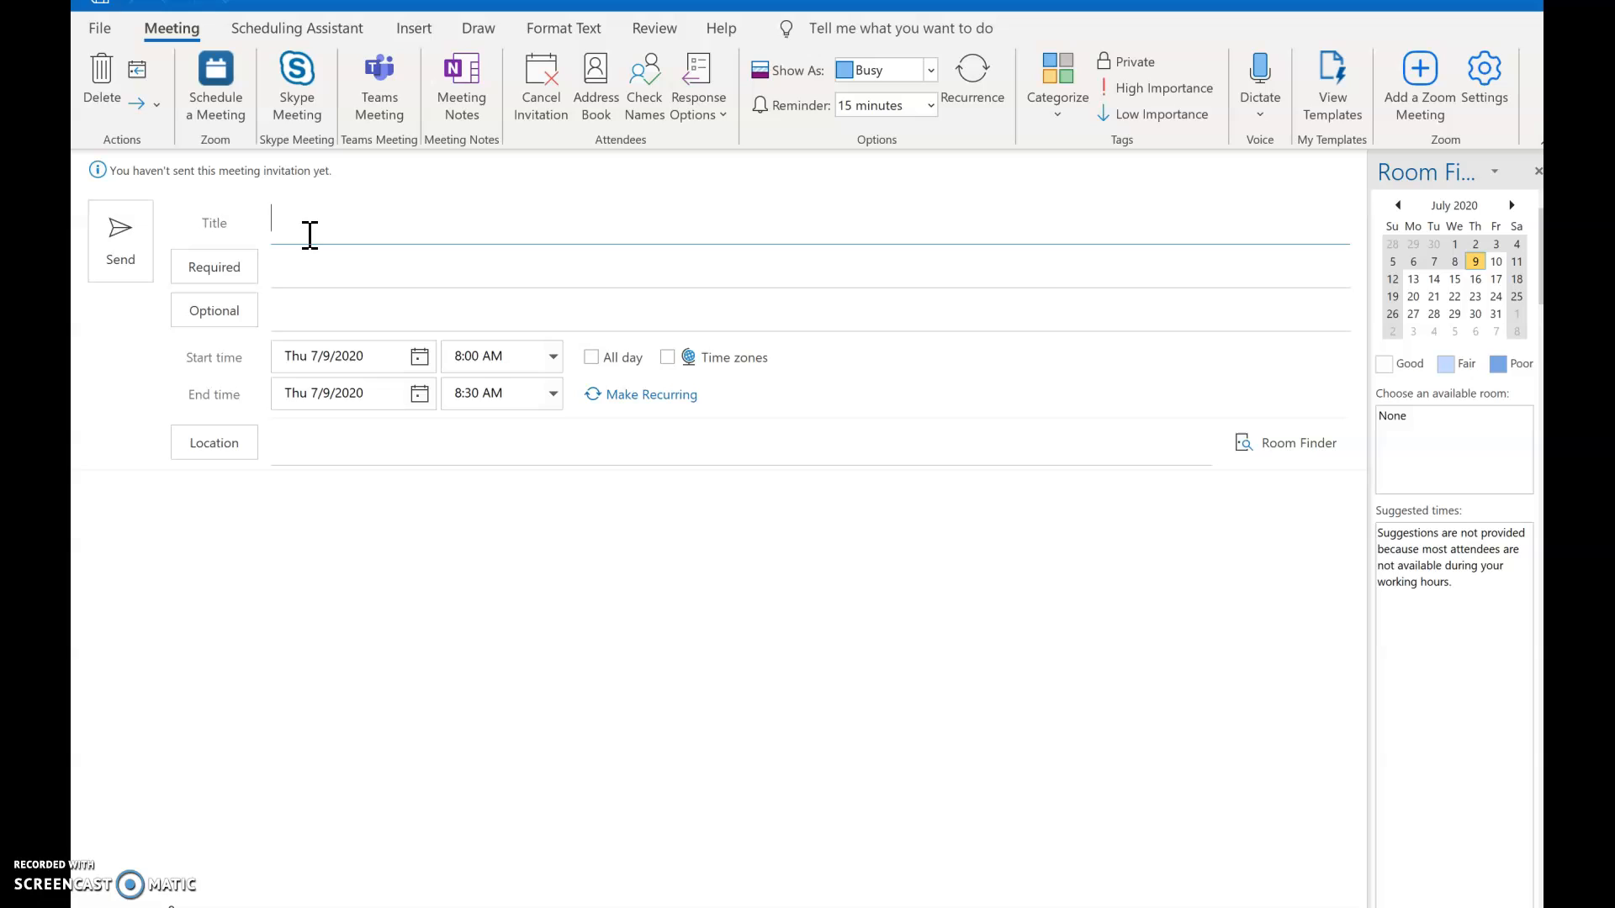
type("Budget Meeting")
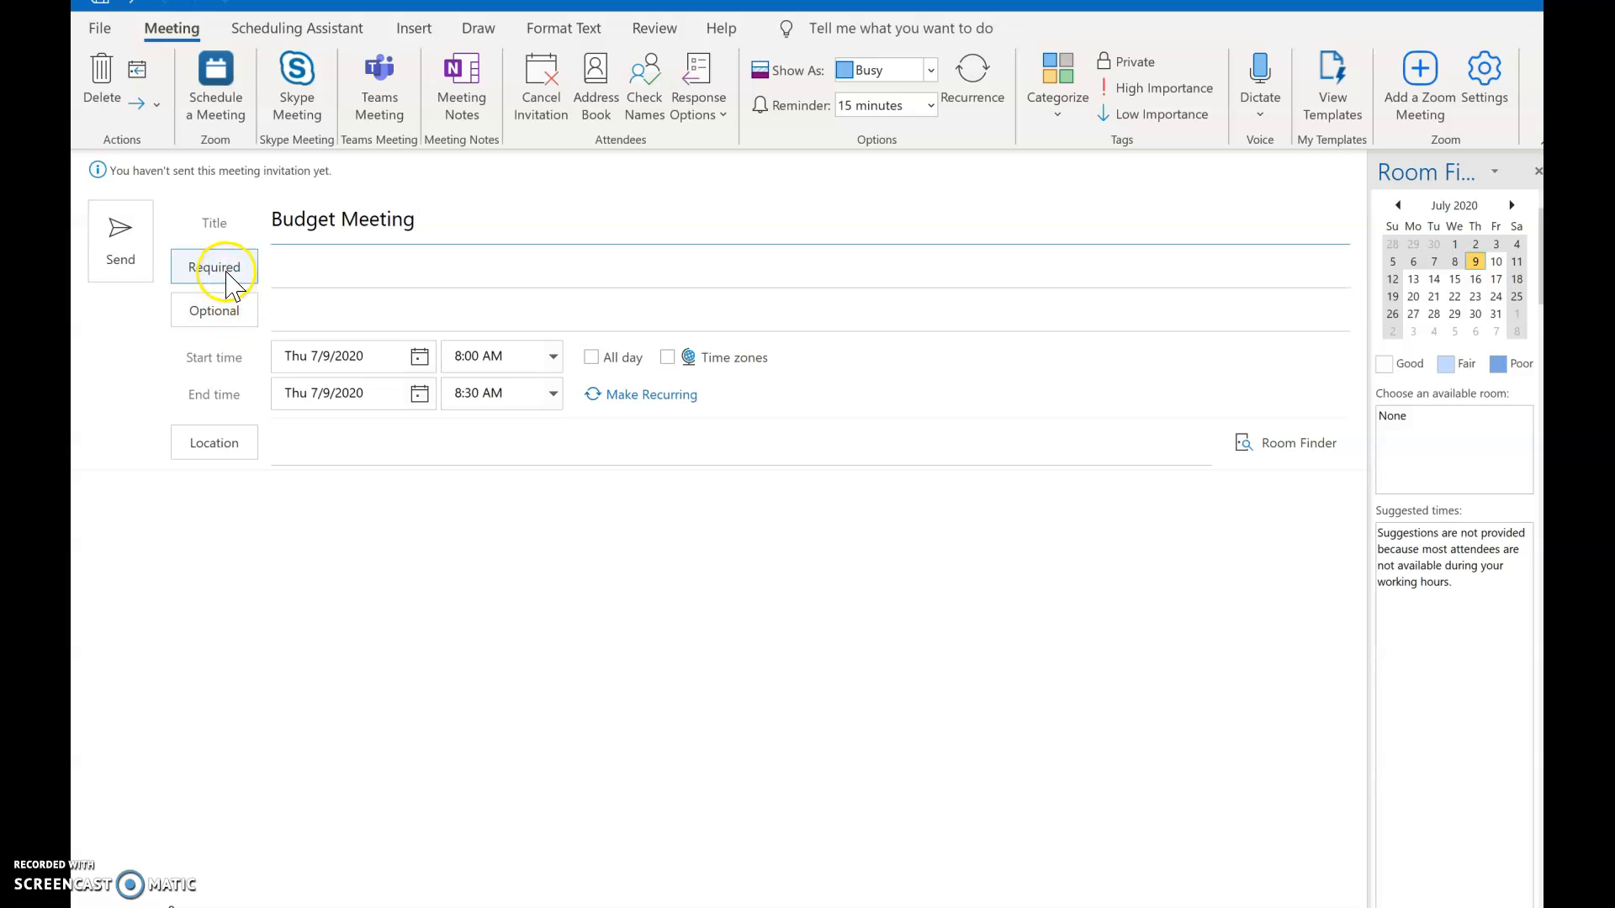
left_click(213, 267)
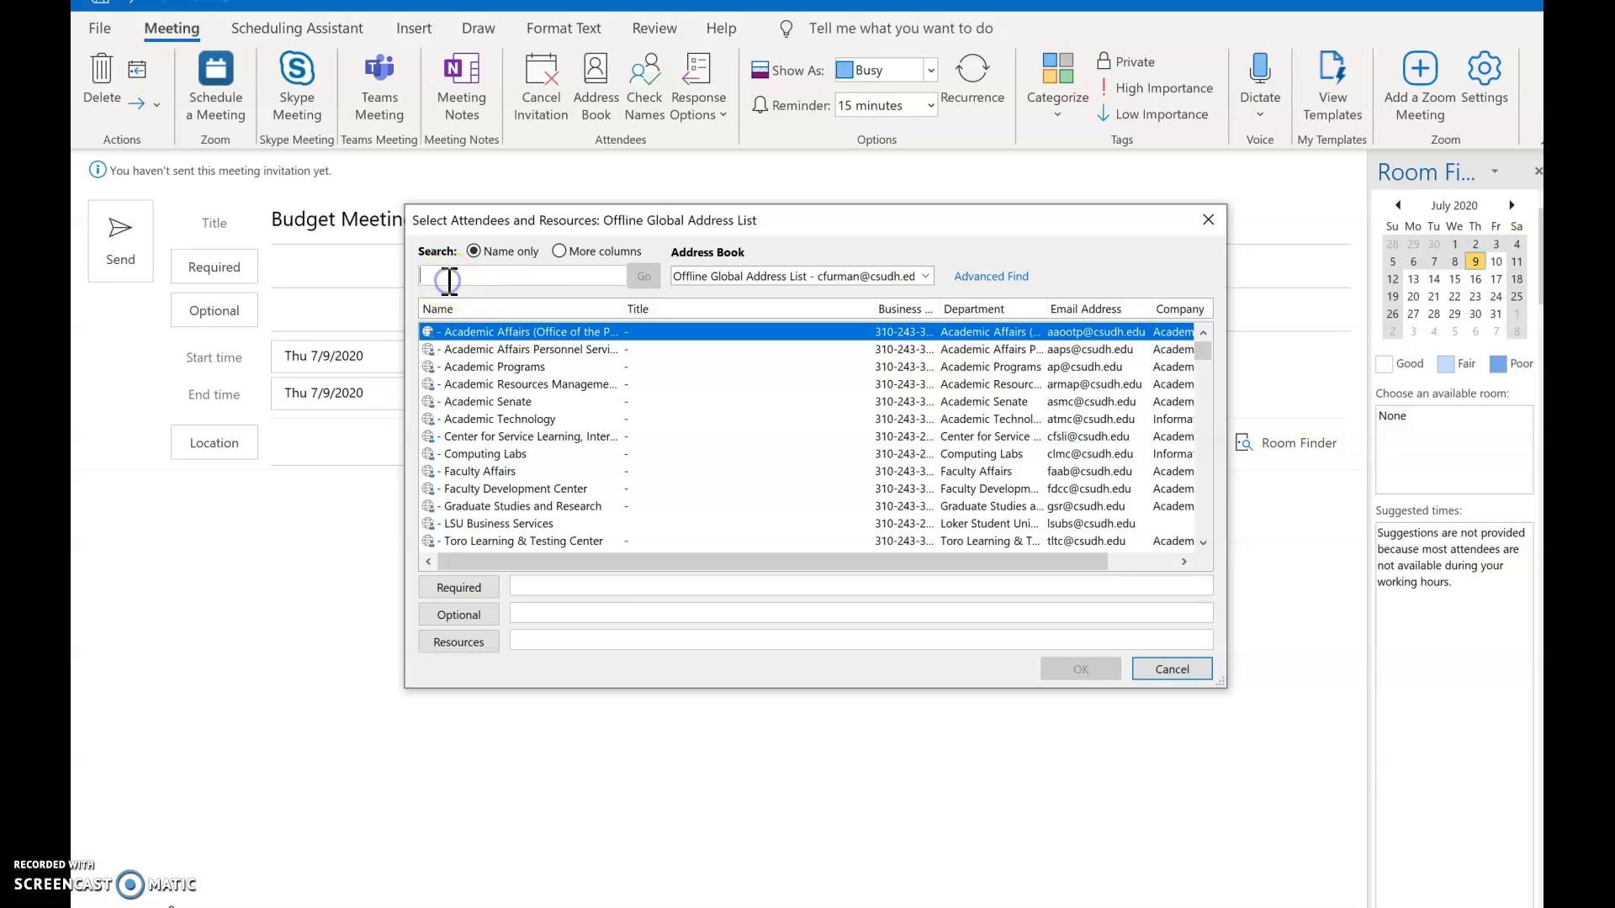
type("stella")
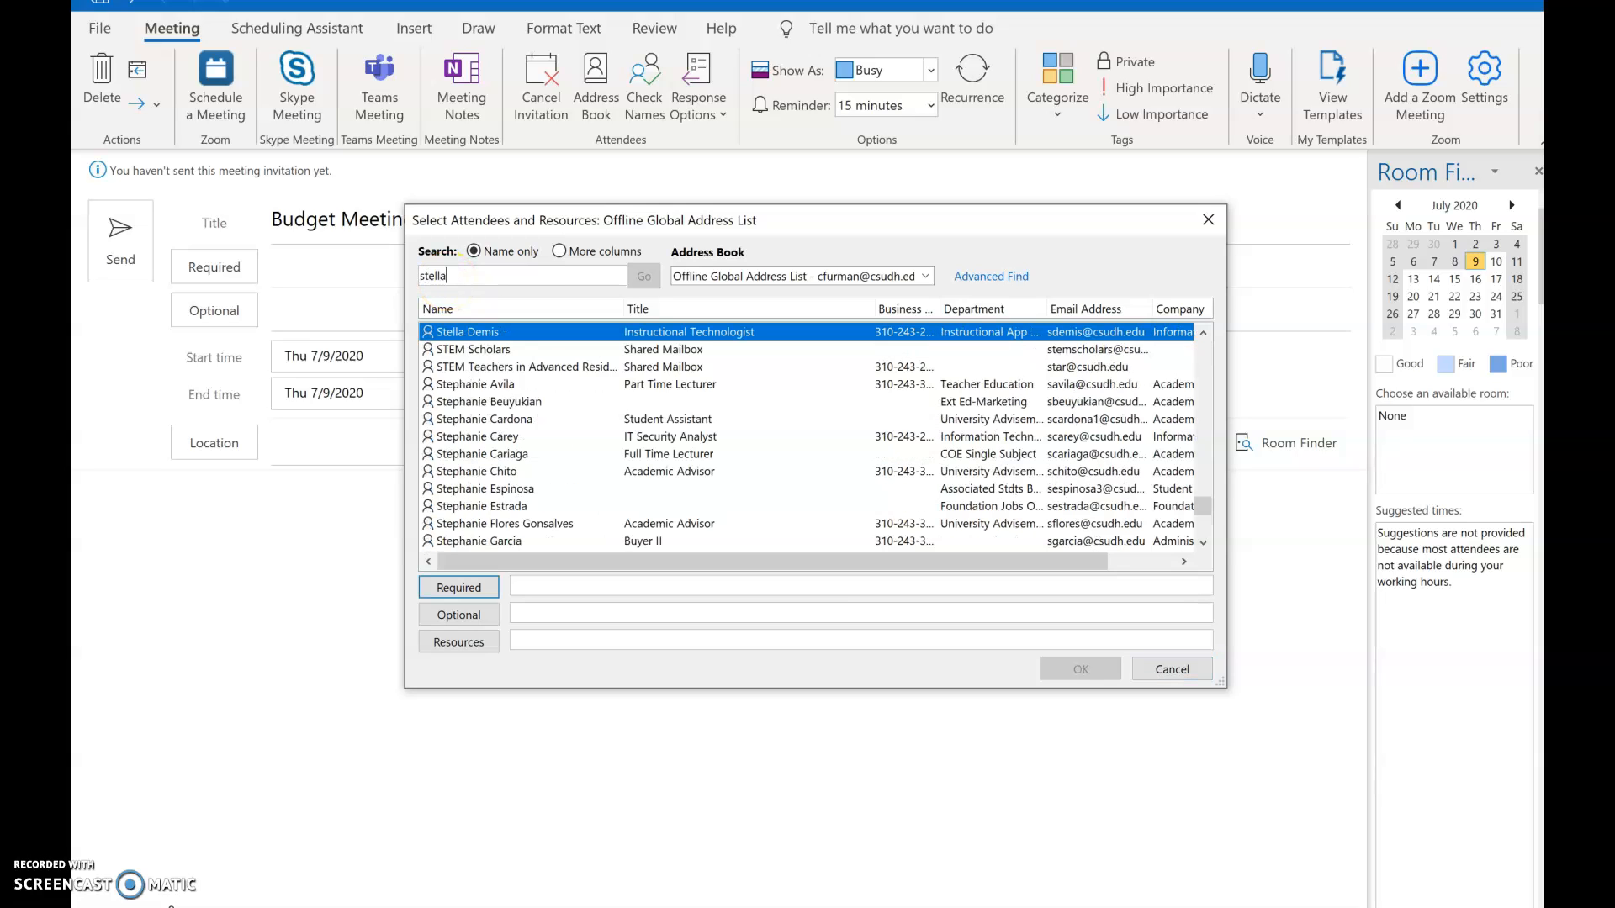
left_click(458, 587)
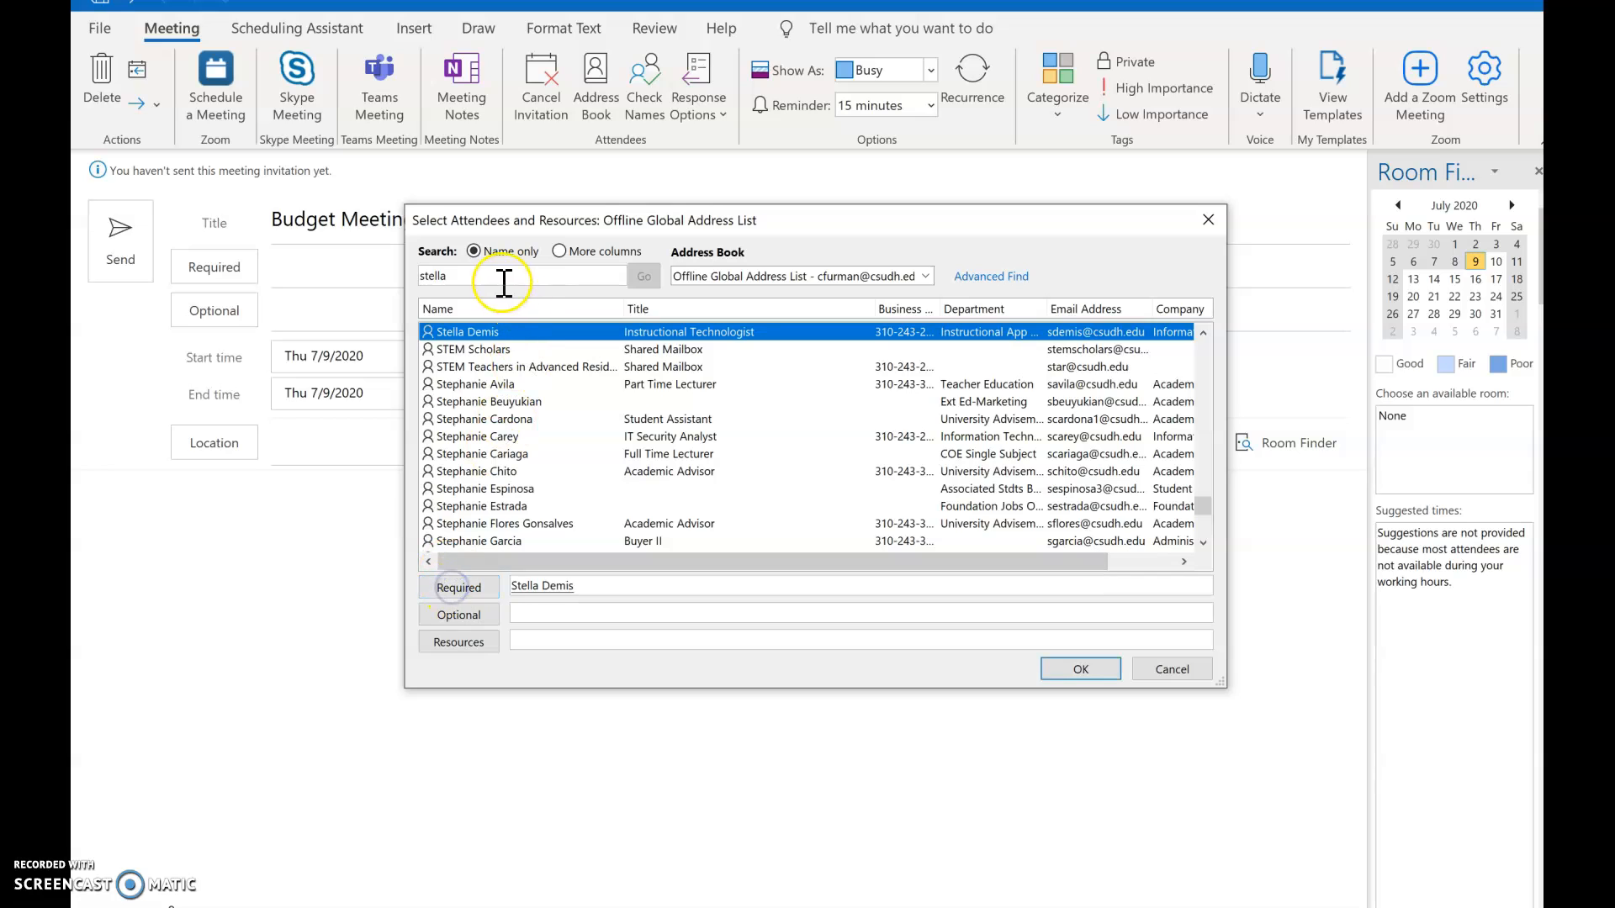
type("hugo")
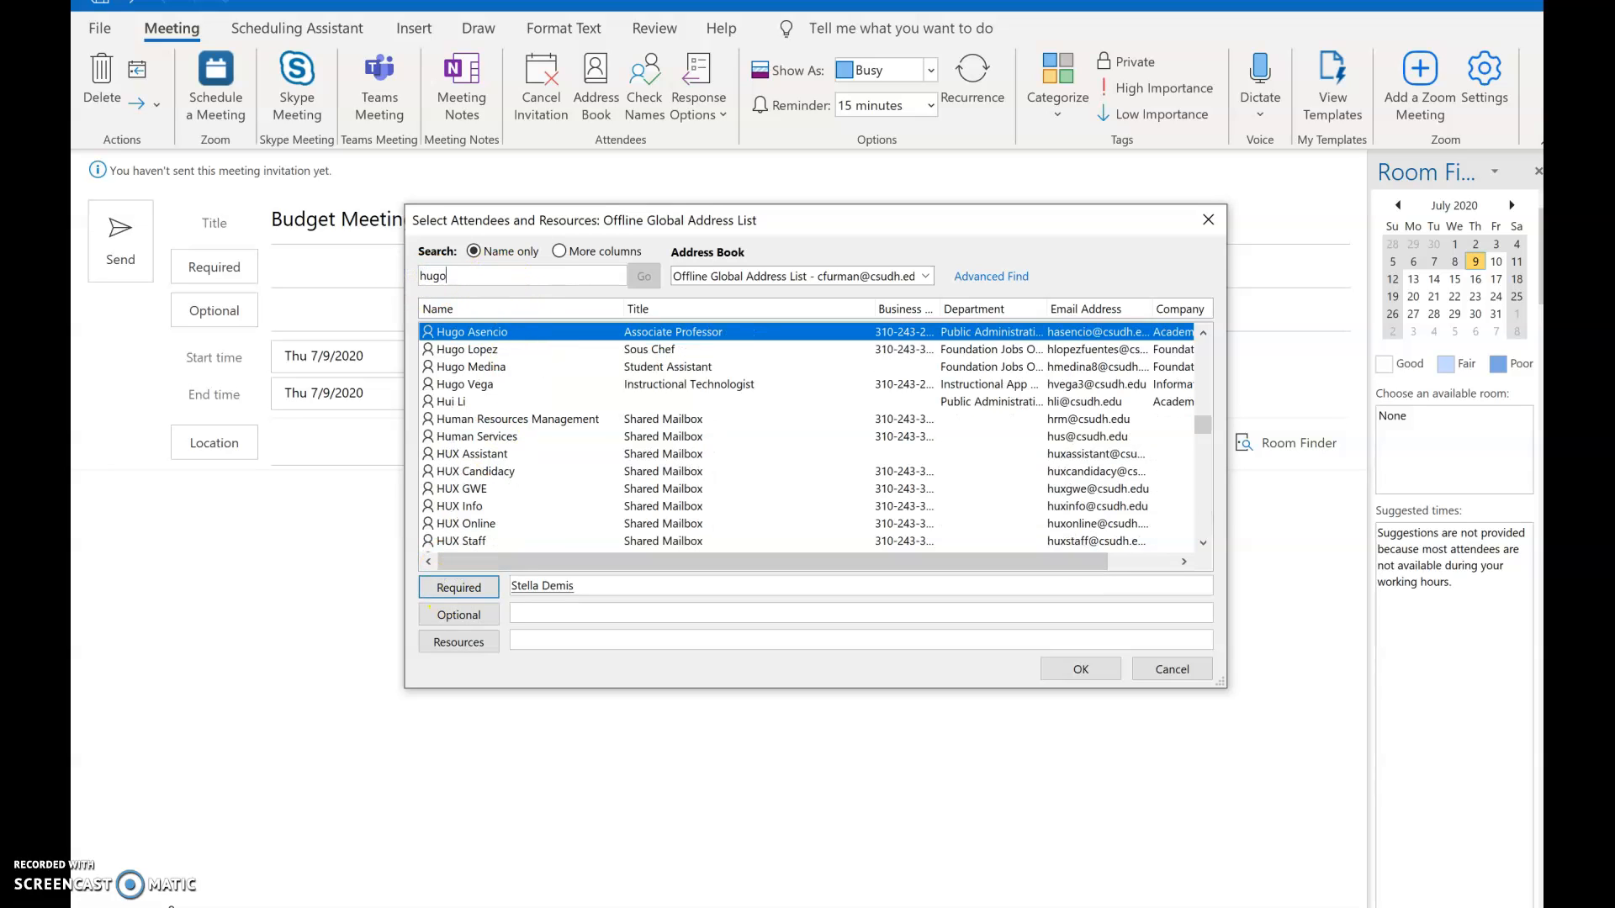
left_click(464, 383)
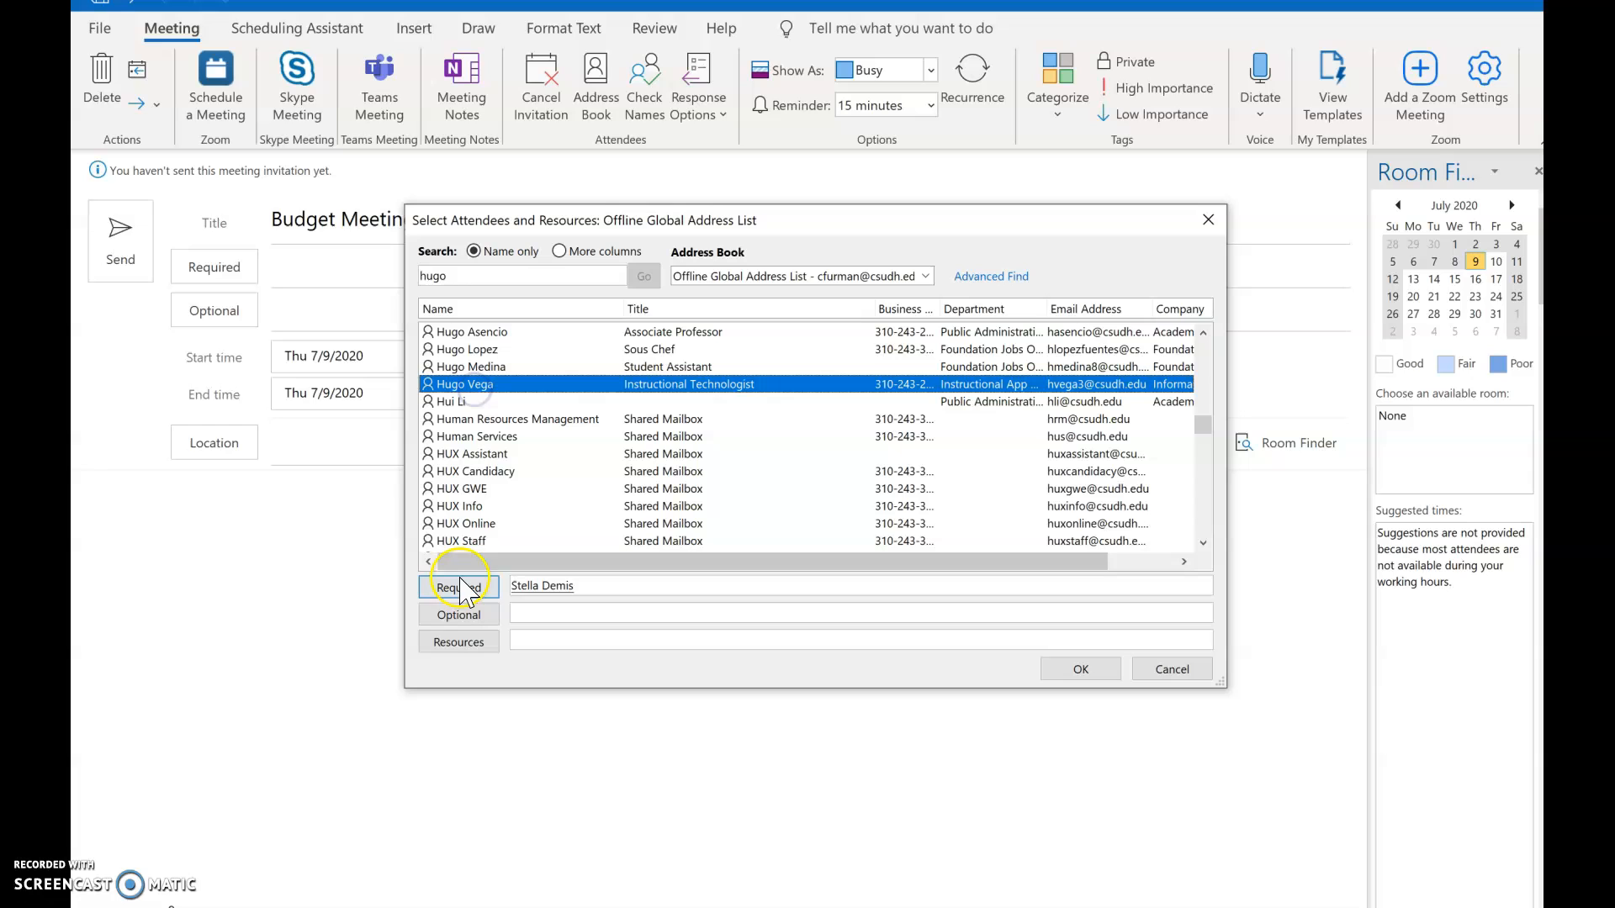
left_click(458, 587)
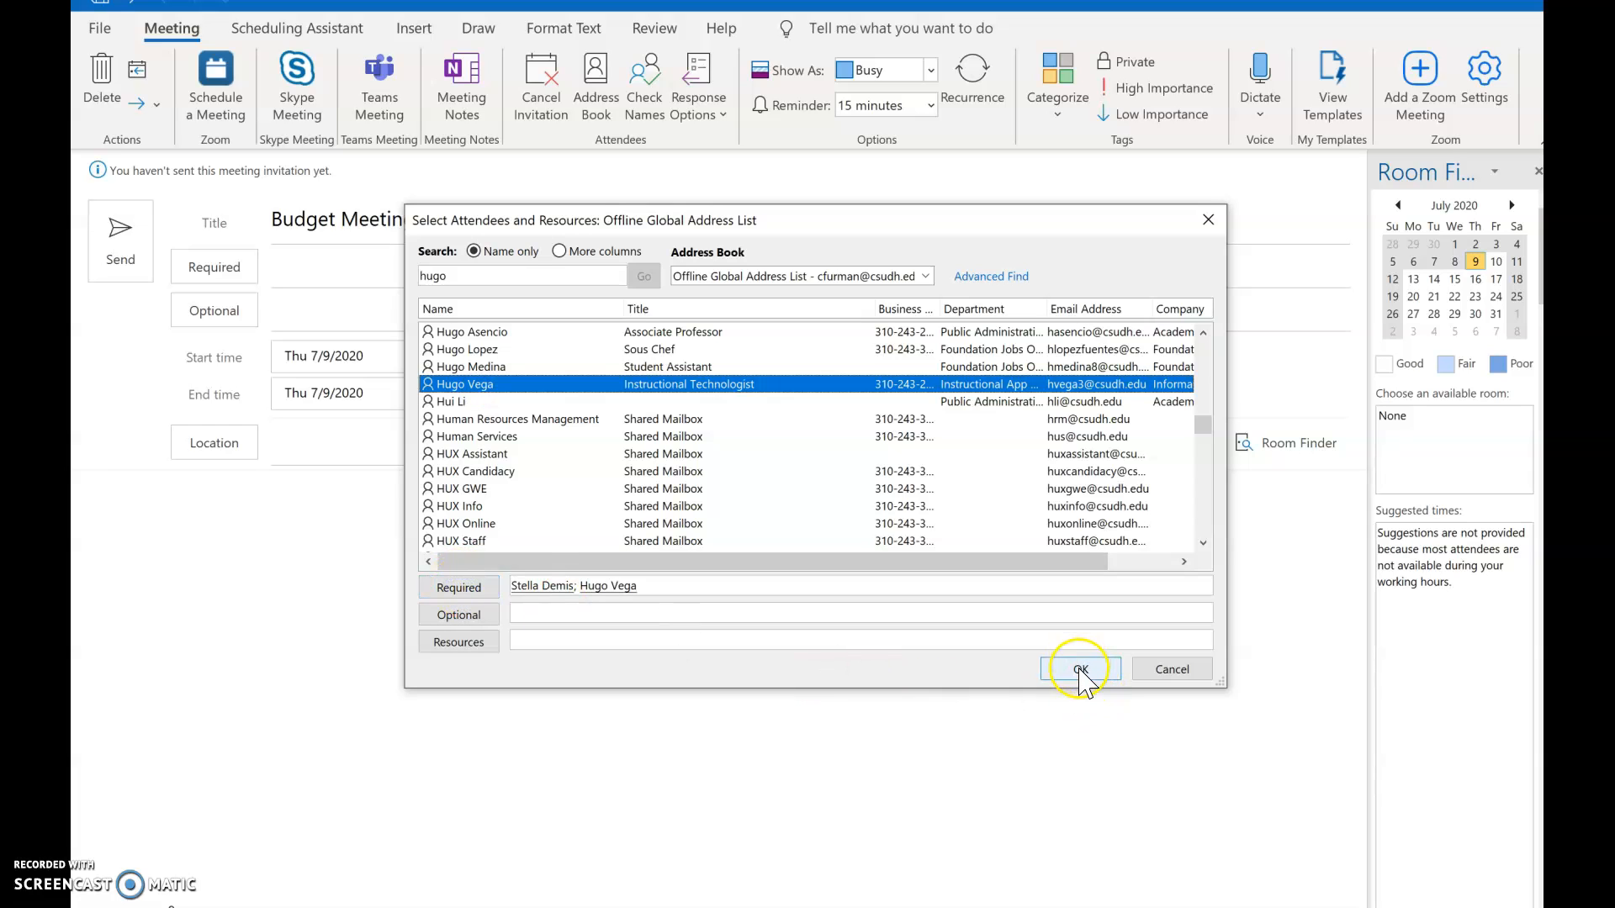
left_click(1079, 669)
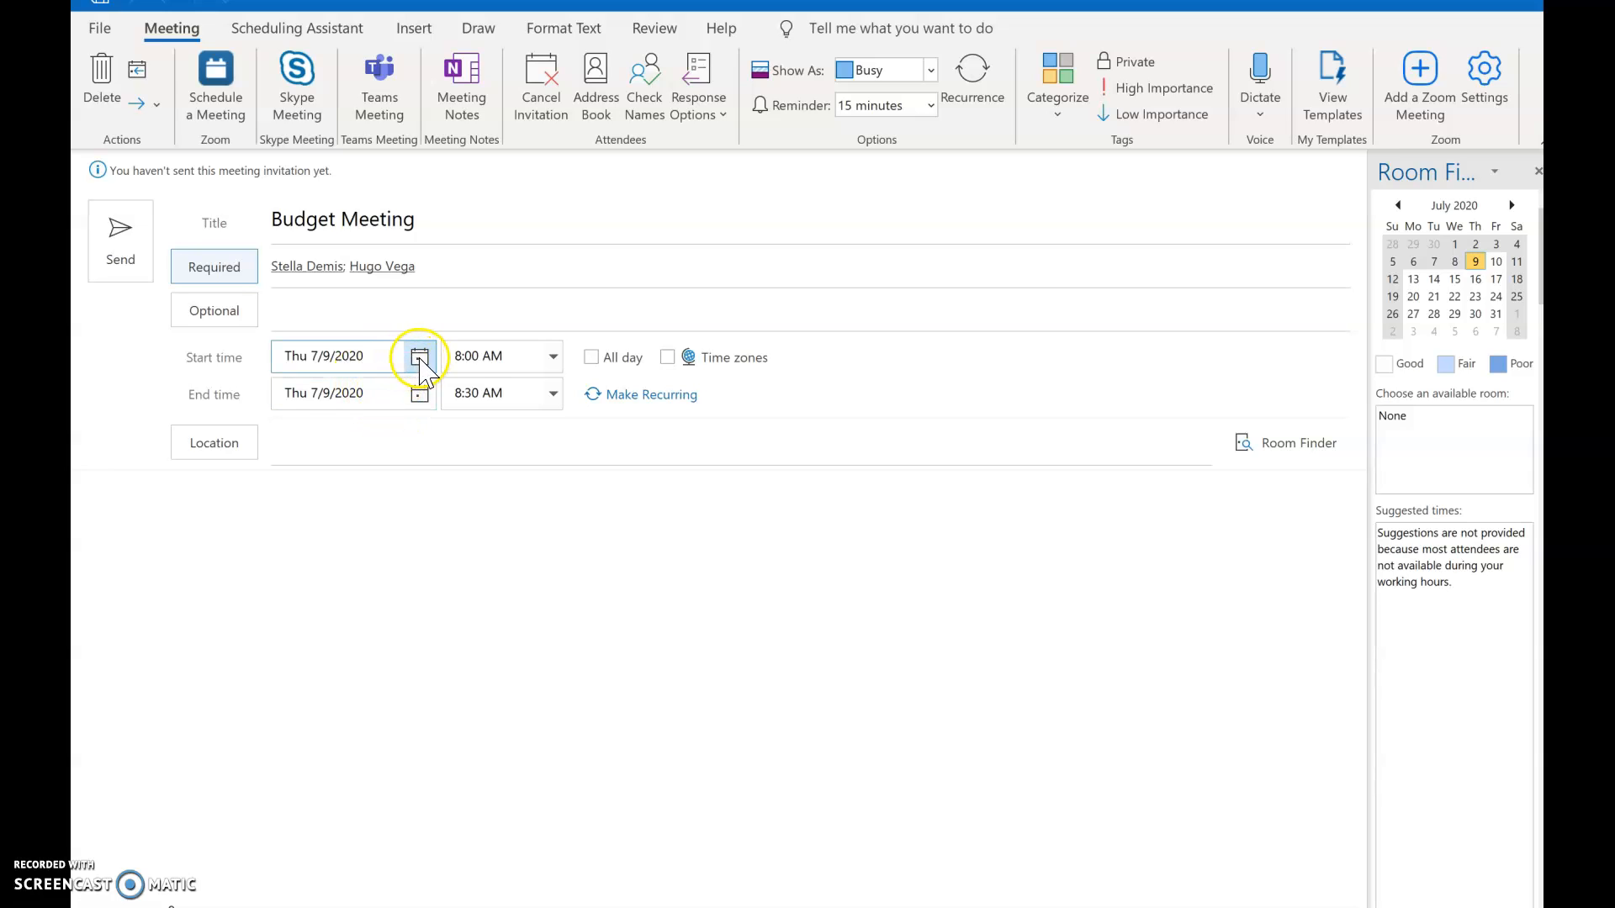
Step: Set the meeting start to Tuesday 7/14/2020 at 10:00 AM
left_click(418, 354)
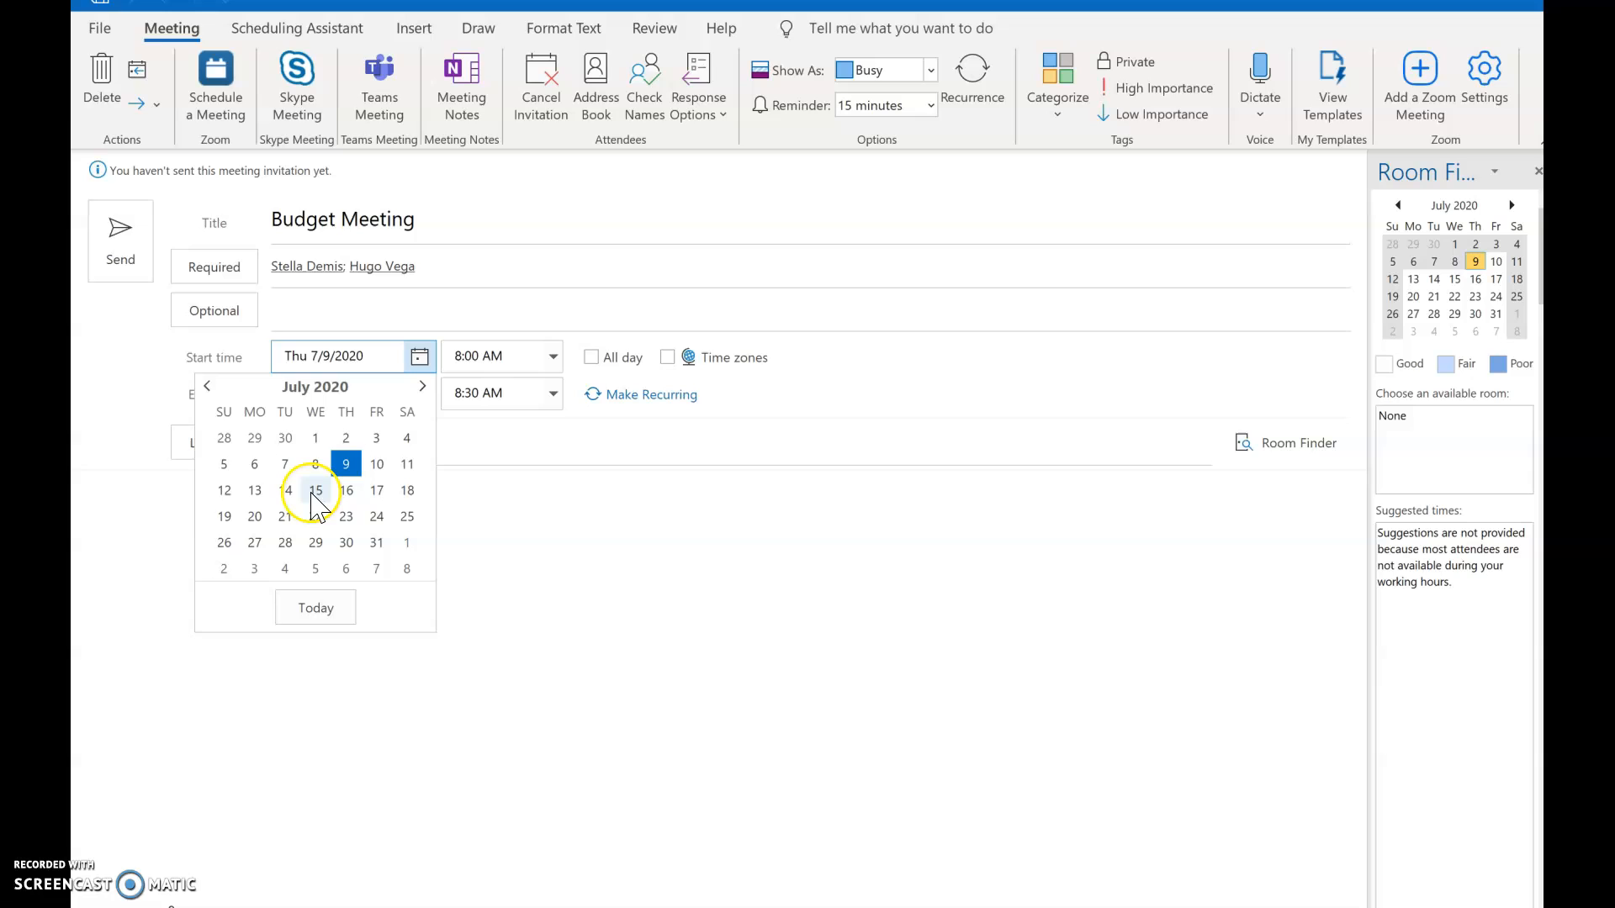
left_click(284, 491)
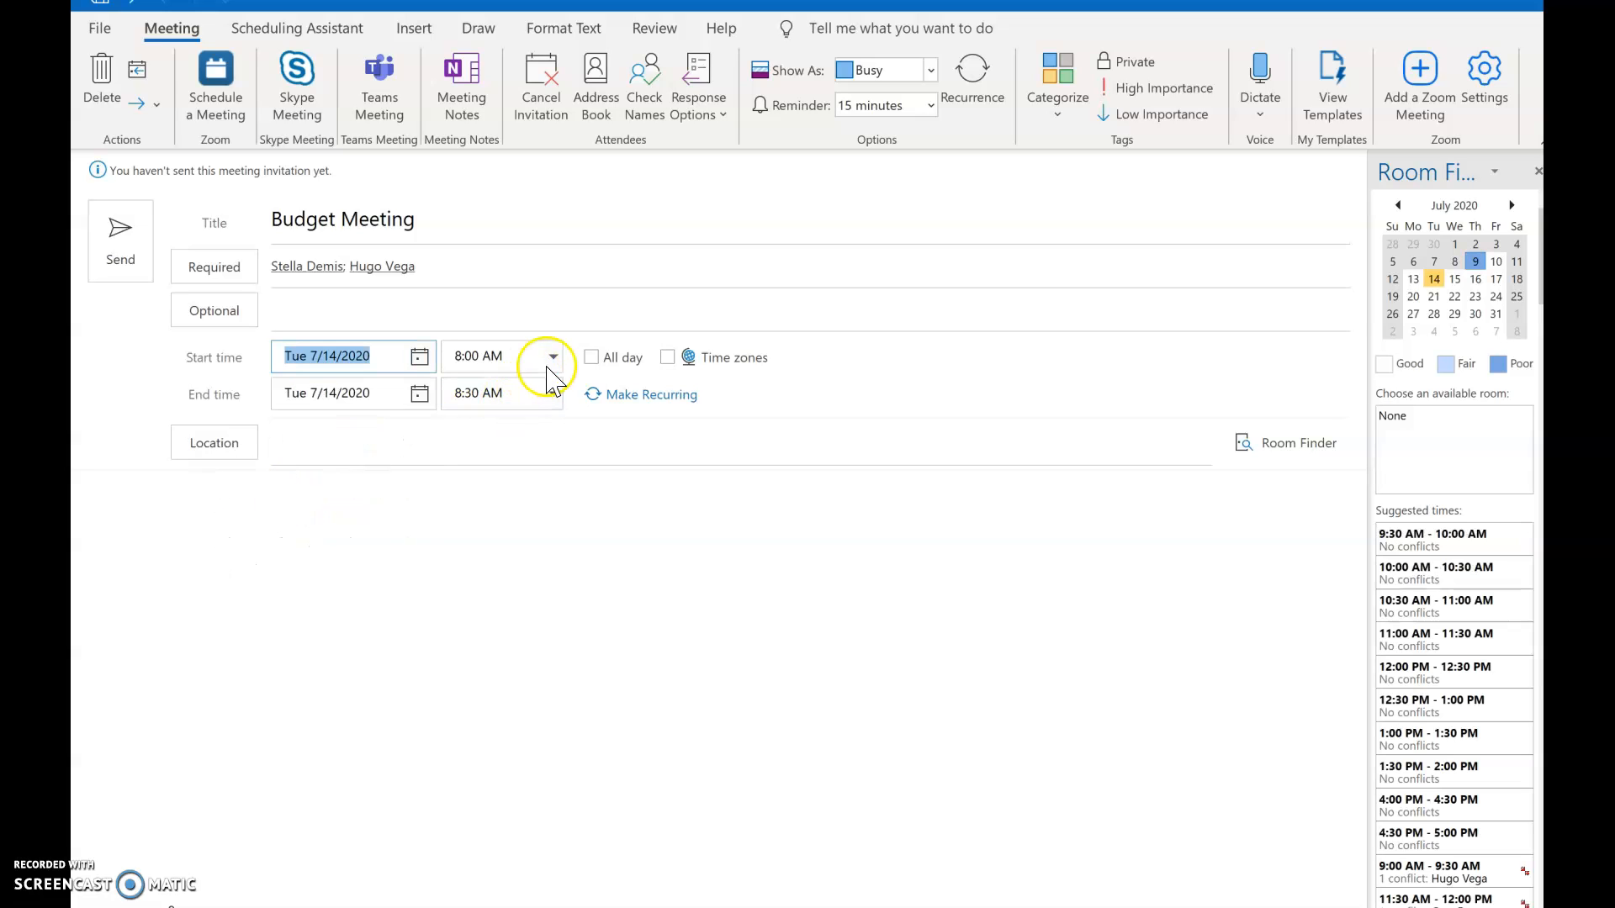
left_click(552, 355)
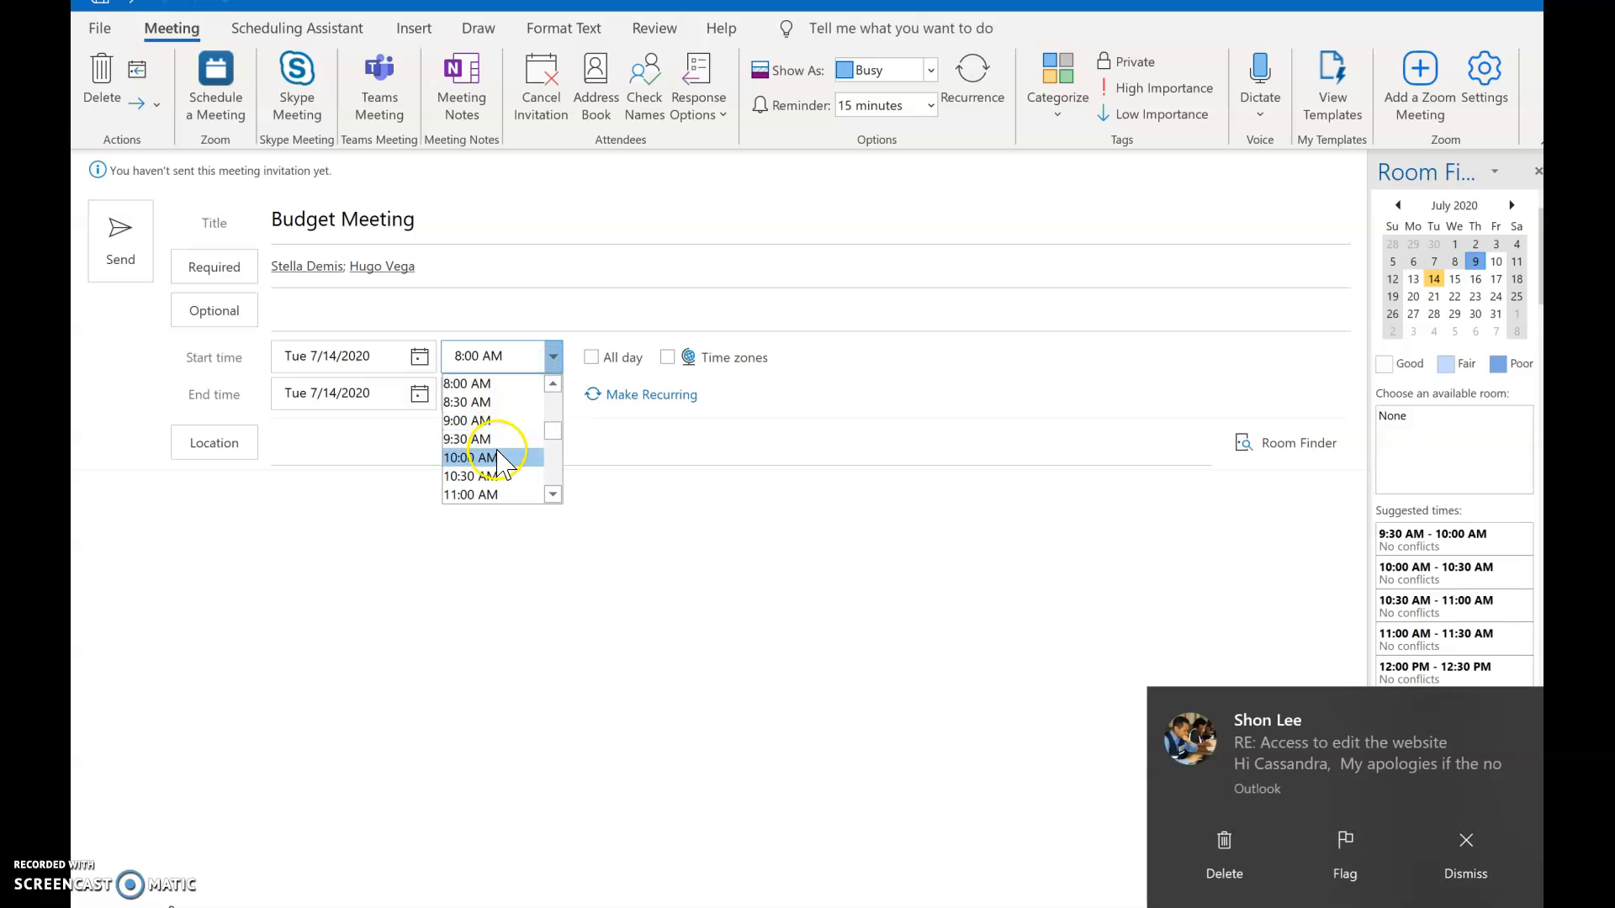
left_click(470, 458)
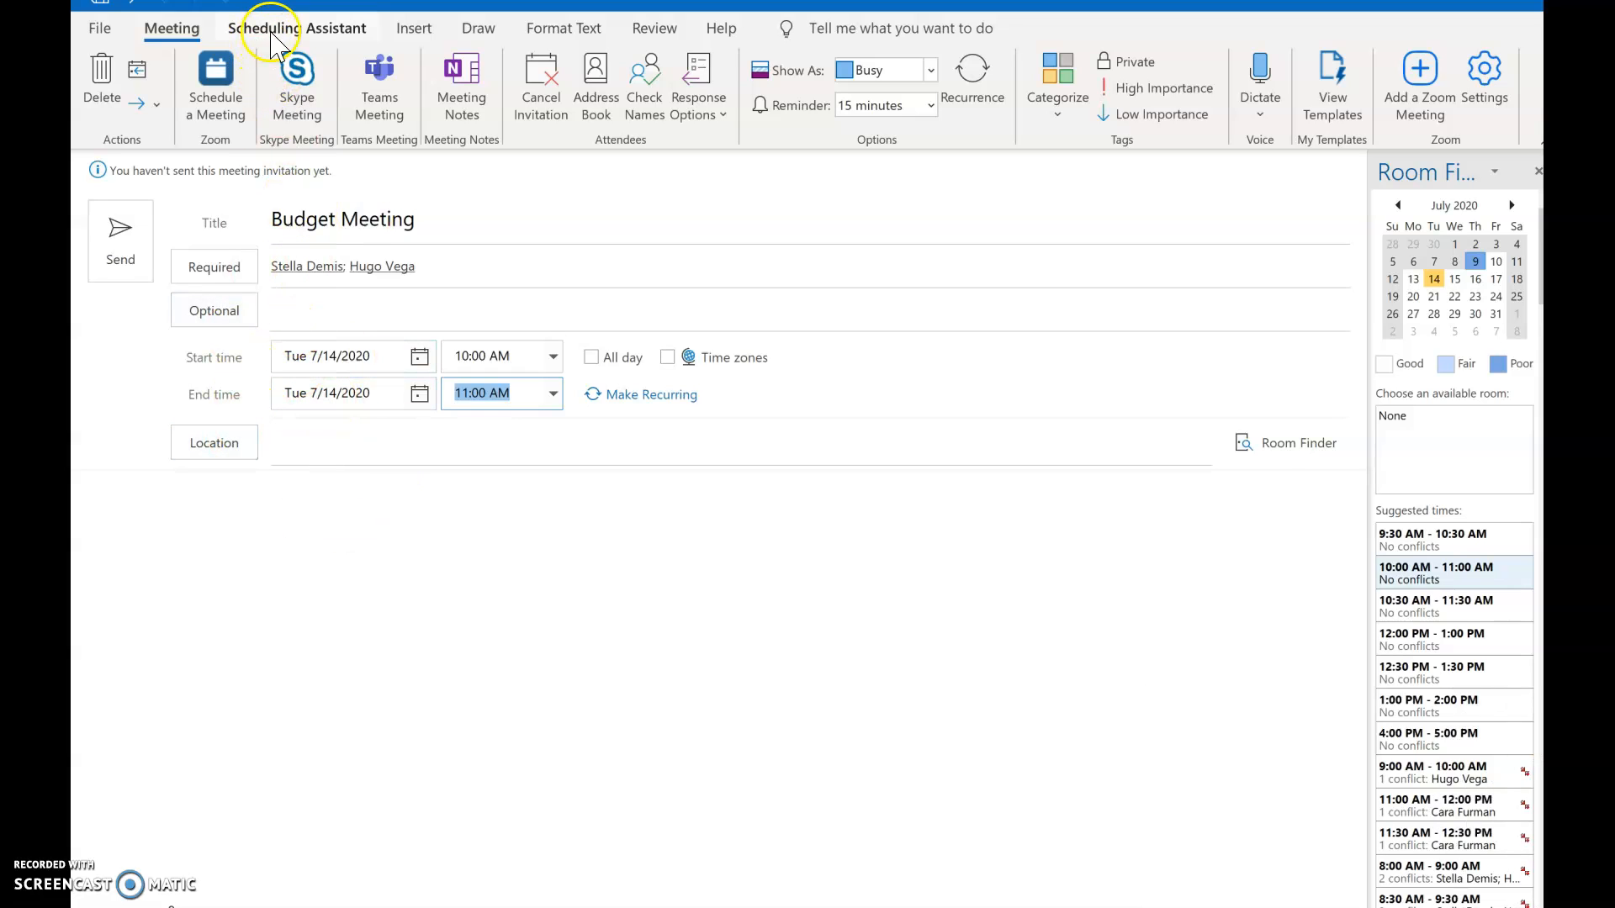
Step: In the Scheduling Assistant, move the meeting to the free 1:00–1:30 PM slot on 7/14/2020
left_click(295, 27)
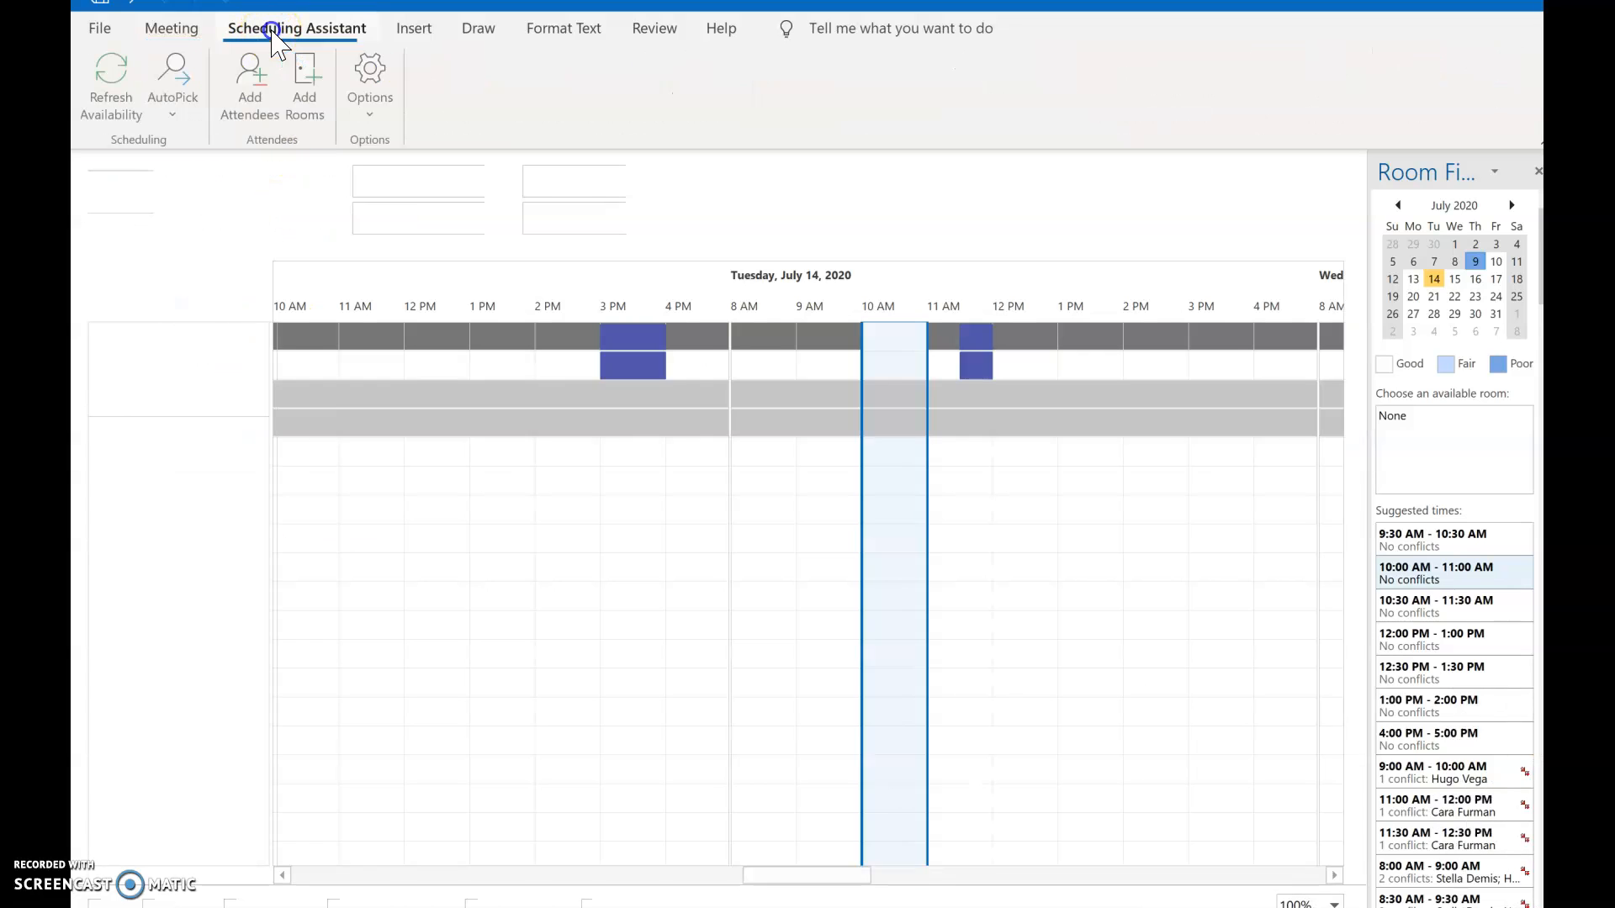
left_click(351, 87)
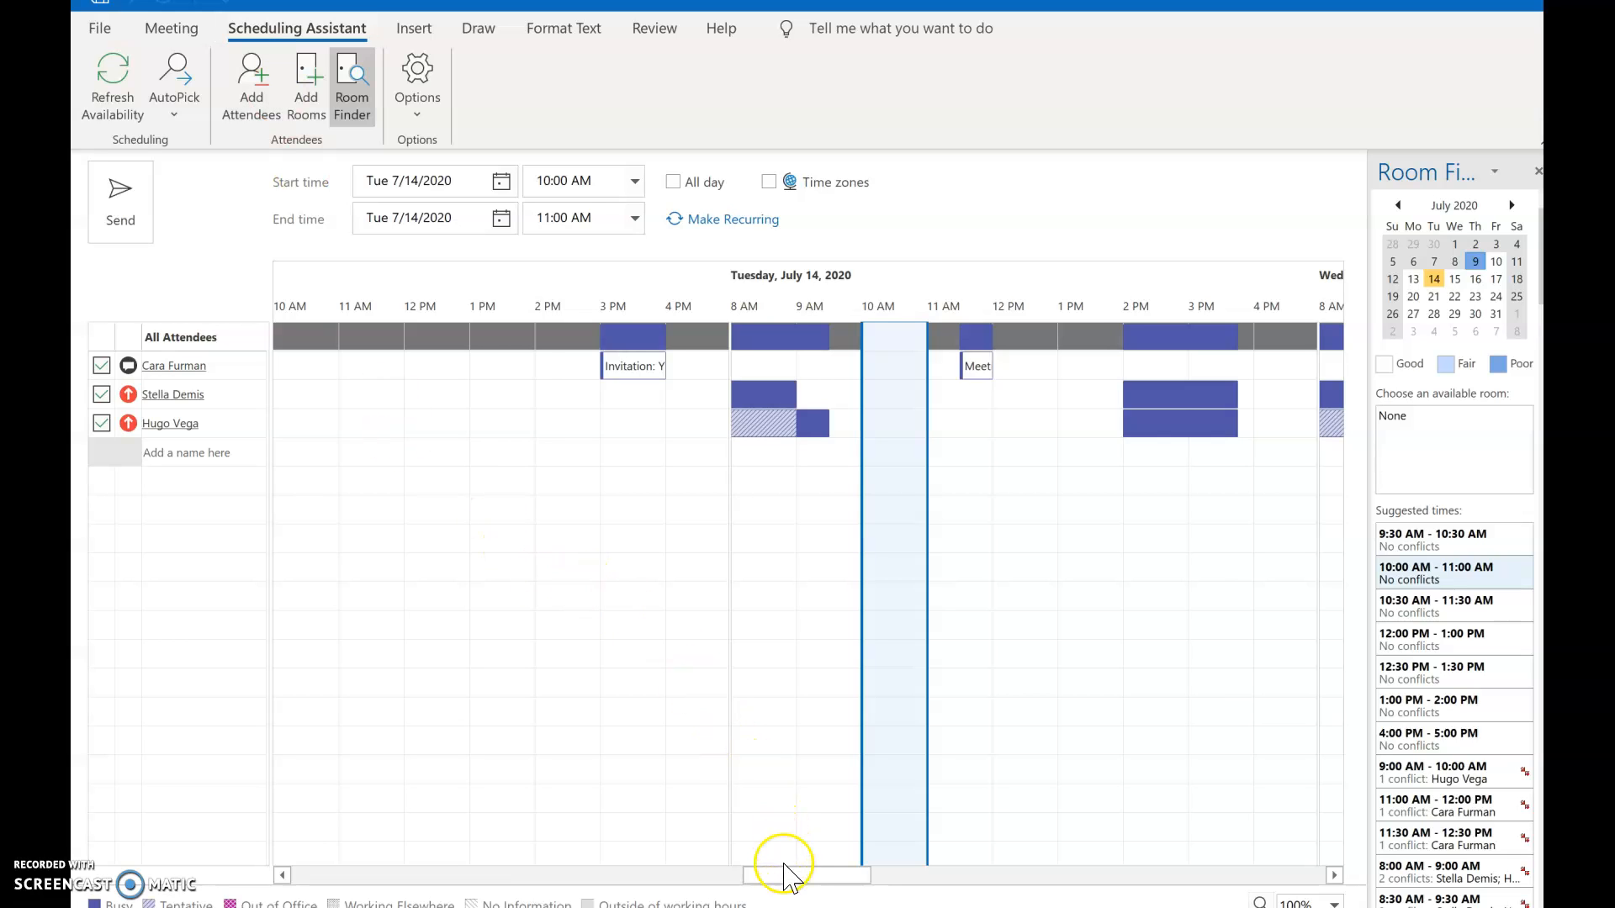
left_click_drag(783, 875, 803, 876)
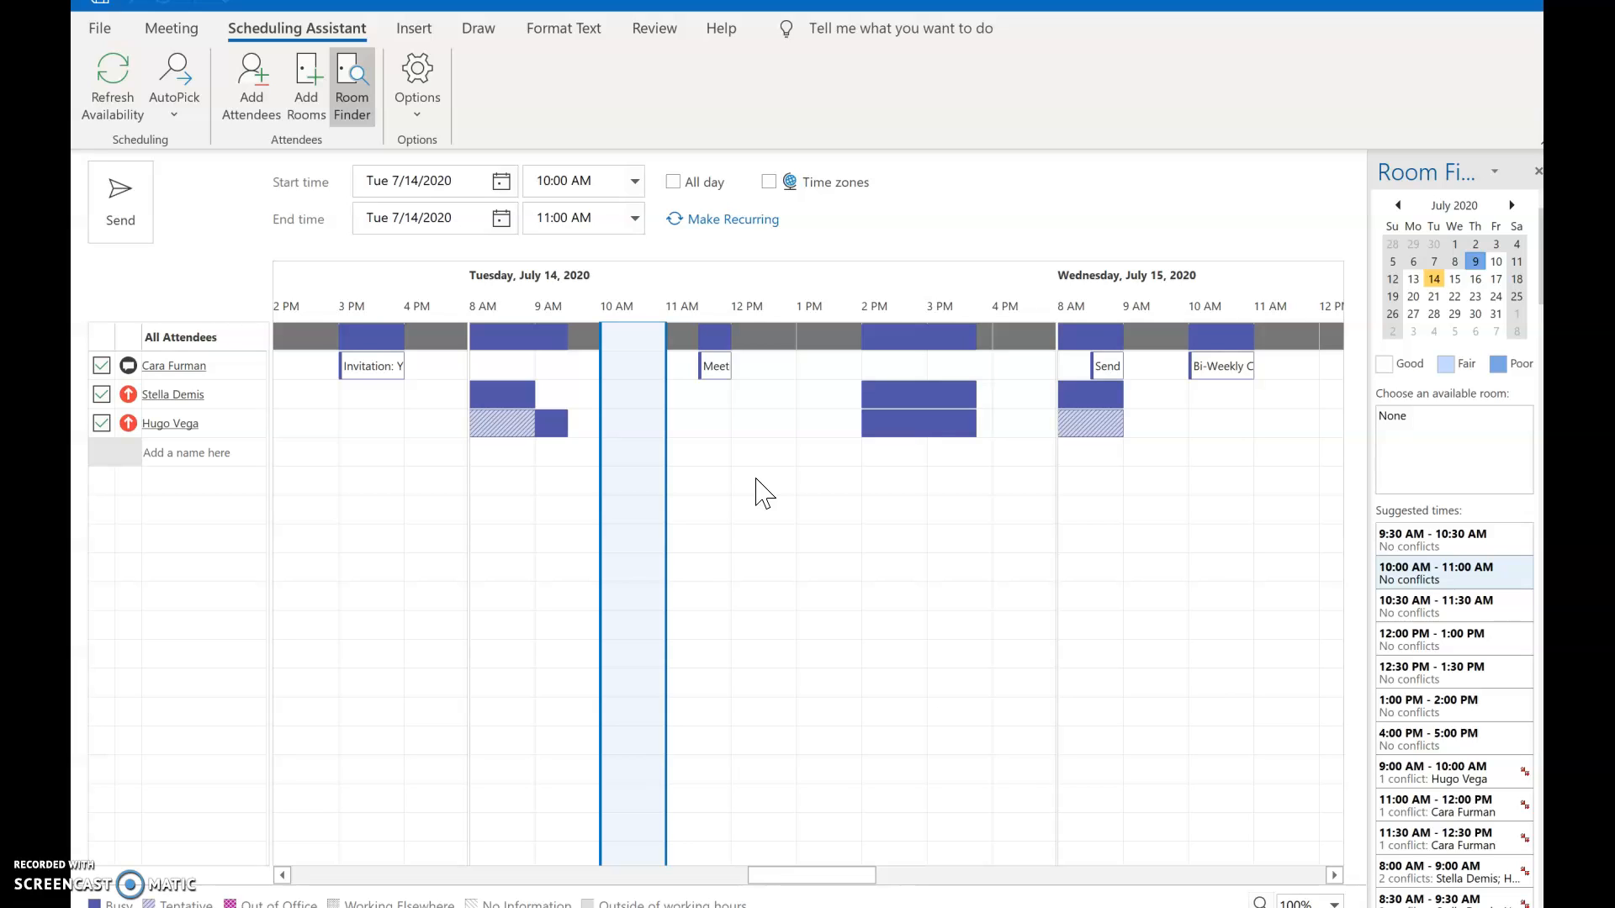
mouse_move(584, 280)
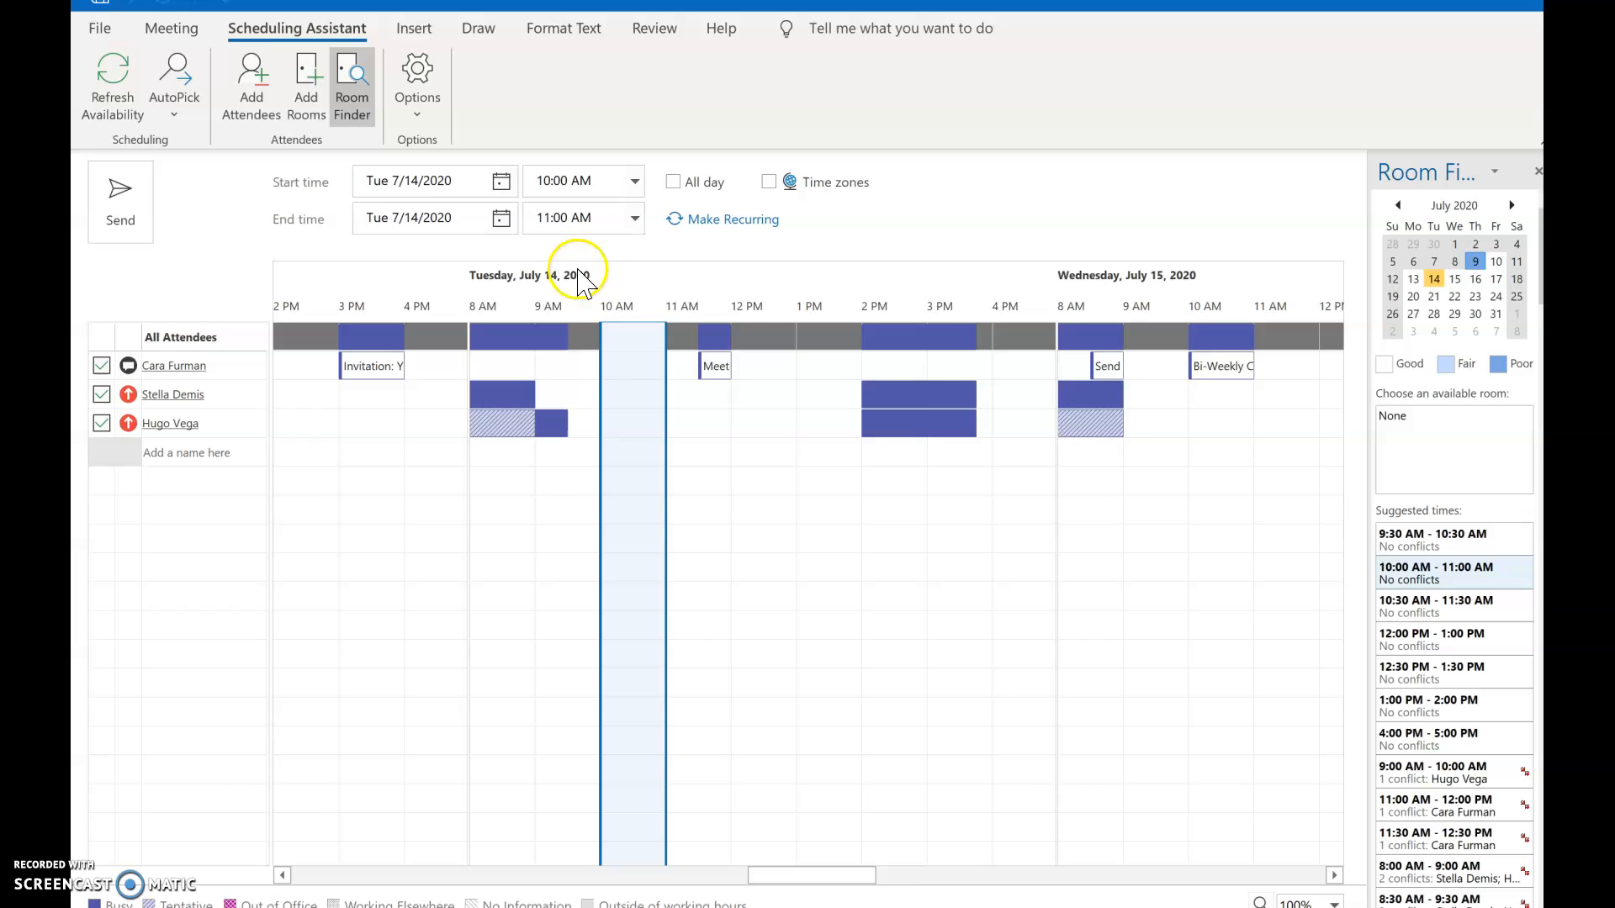
mouse_move(808, 366)
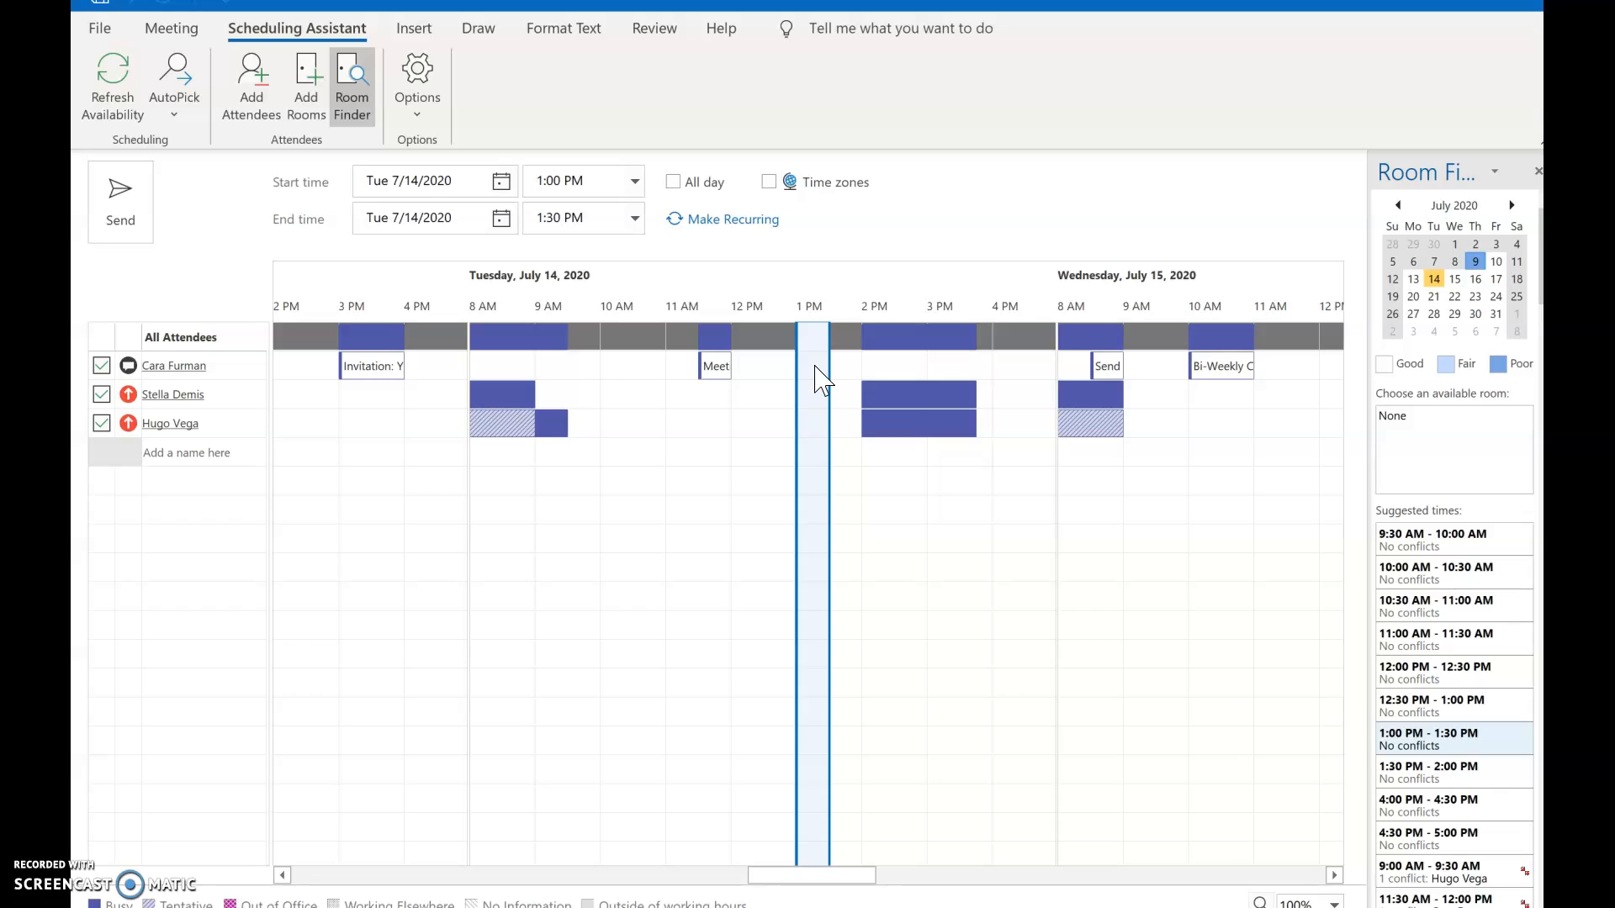
left_click_drag(811, 874, 876, 875)
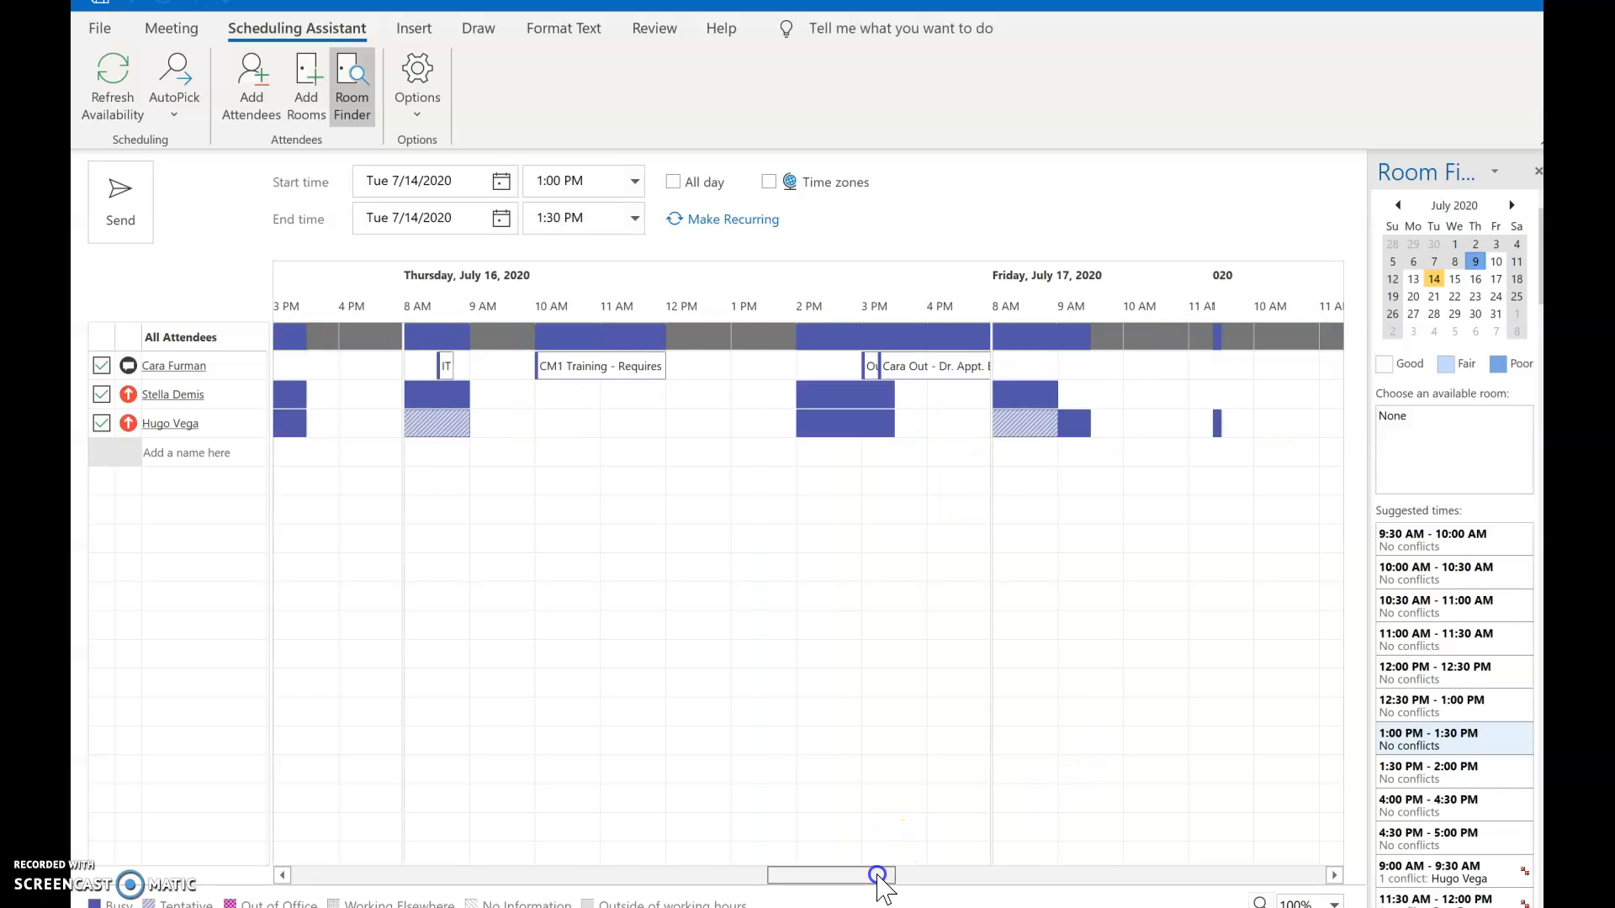
left_click_drag(877, 875, 868, 876)
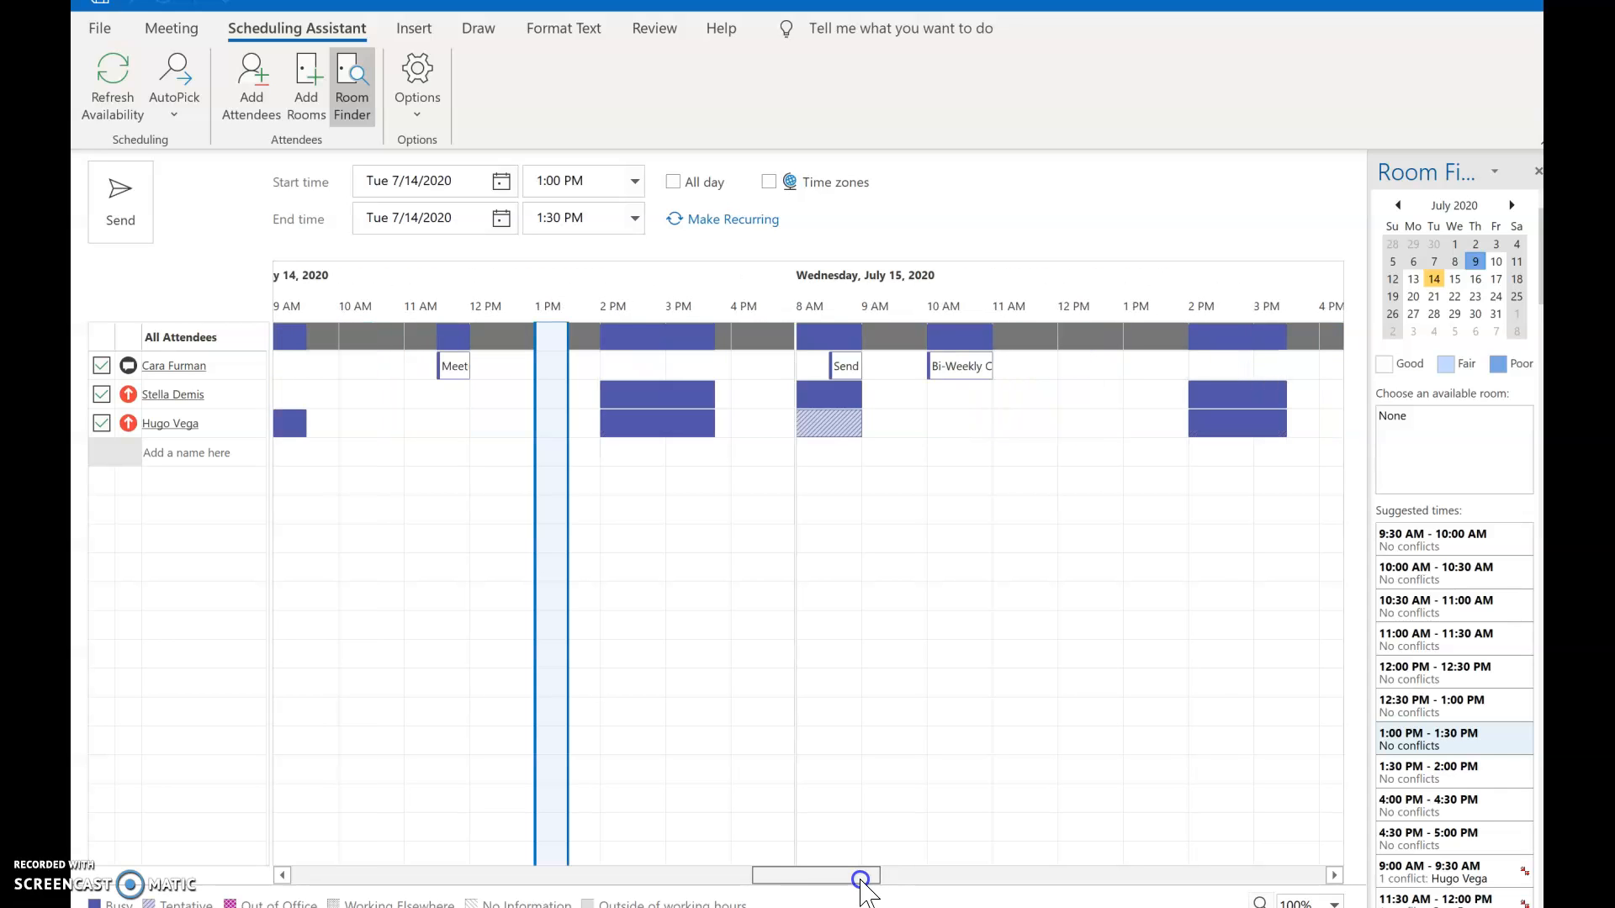
scroll("left", 3)
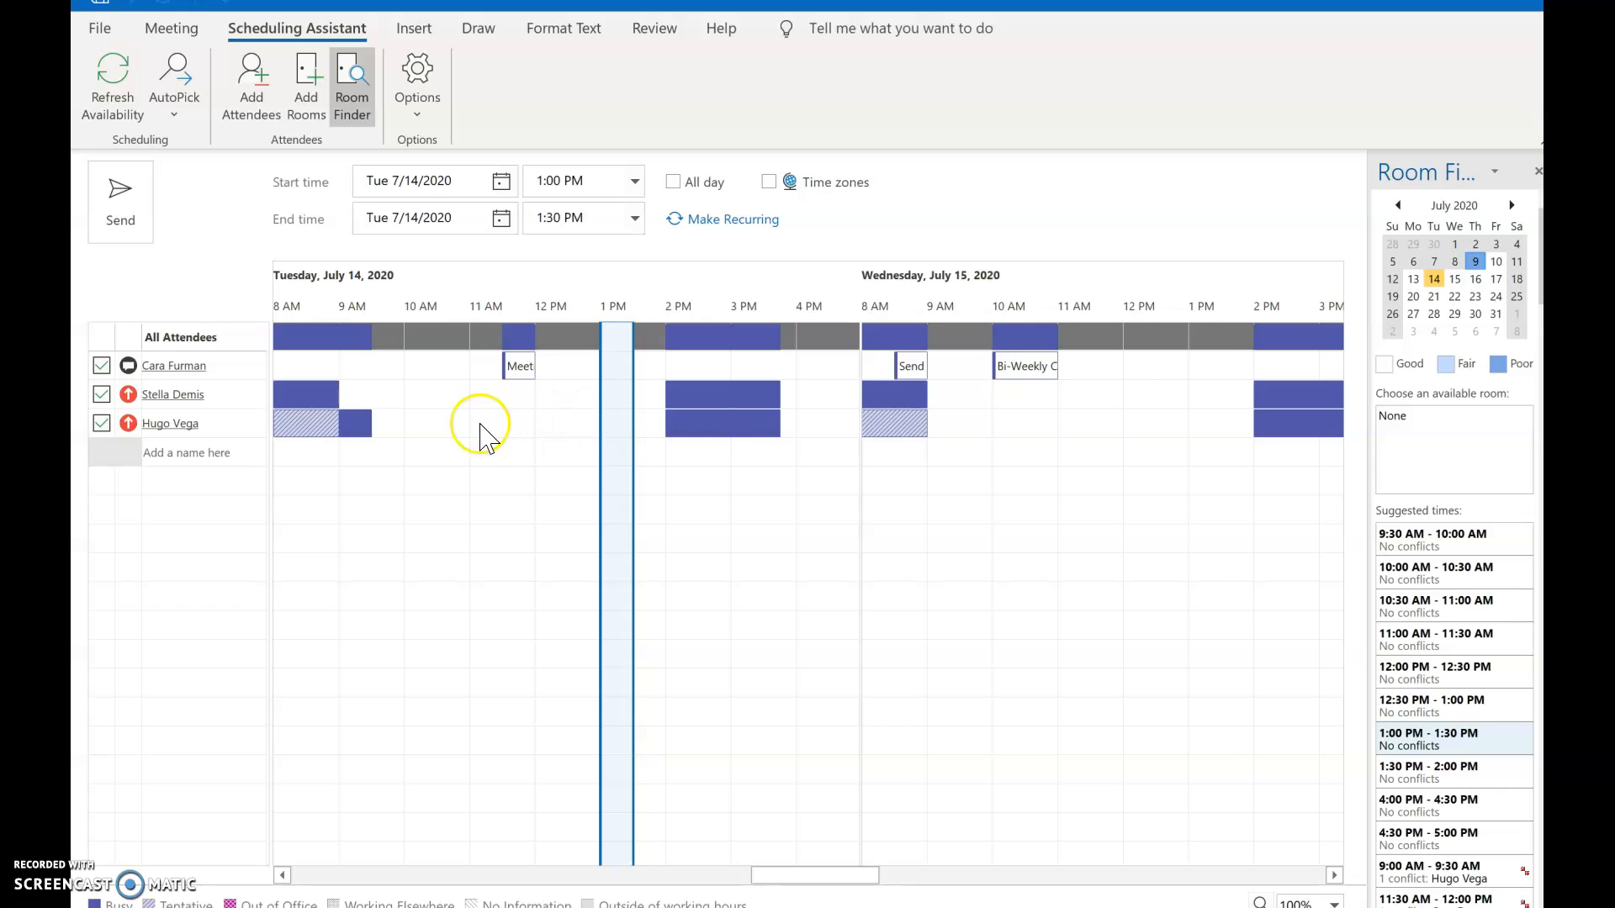
mouse_move(618, 345)
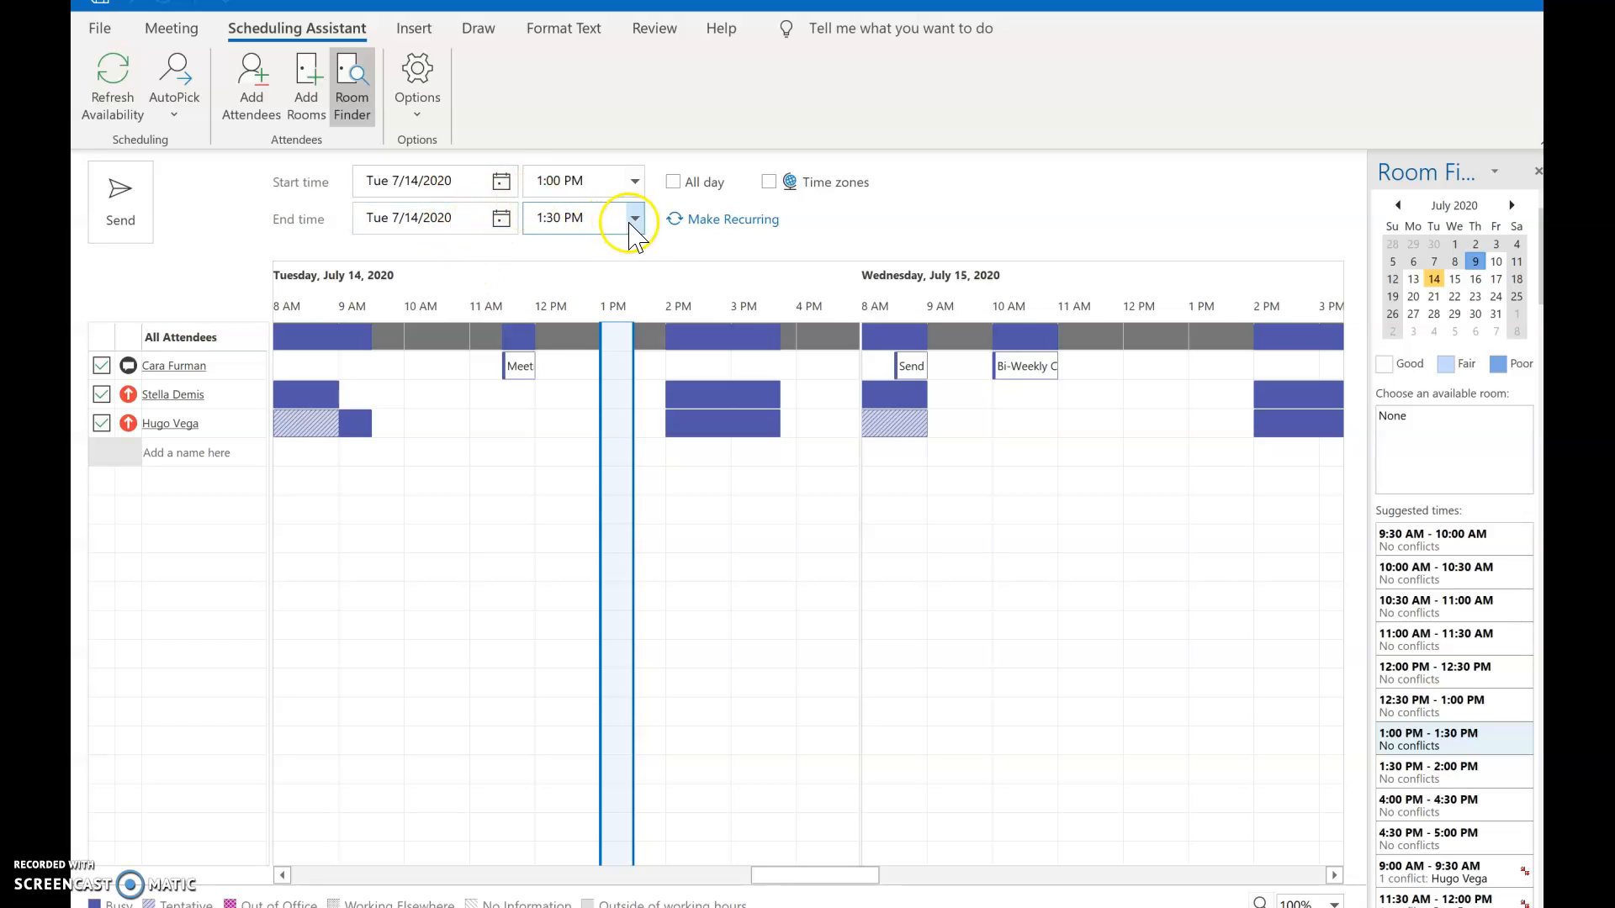
Step: Change the end time to 2:00 PM for a one-hour meeting
left_click(633, 219)
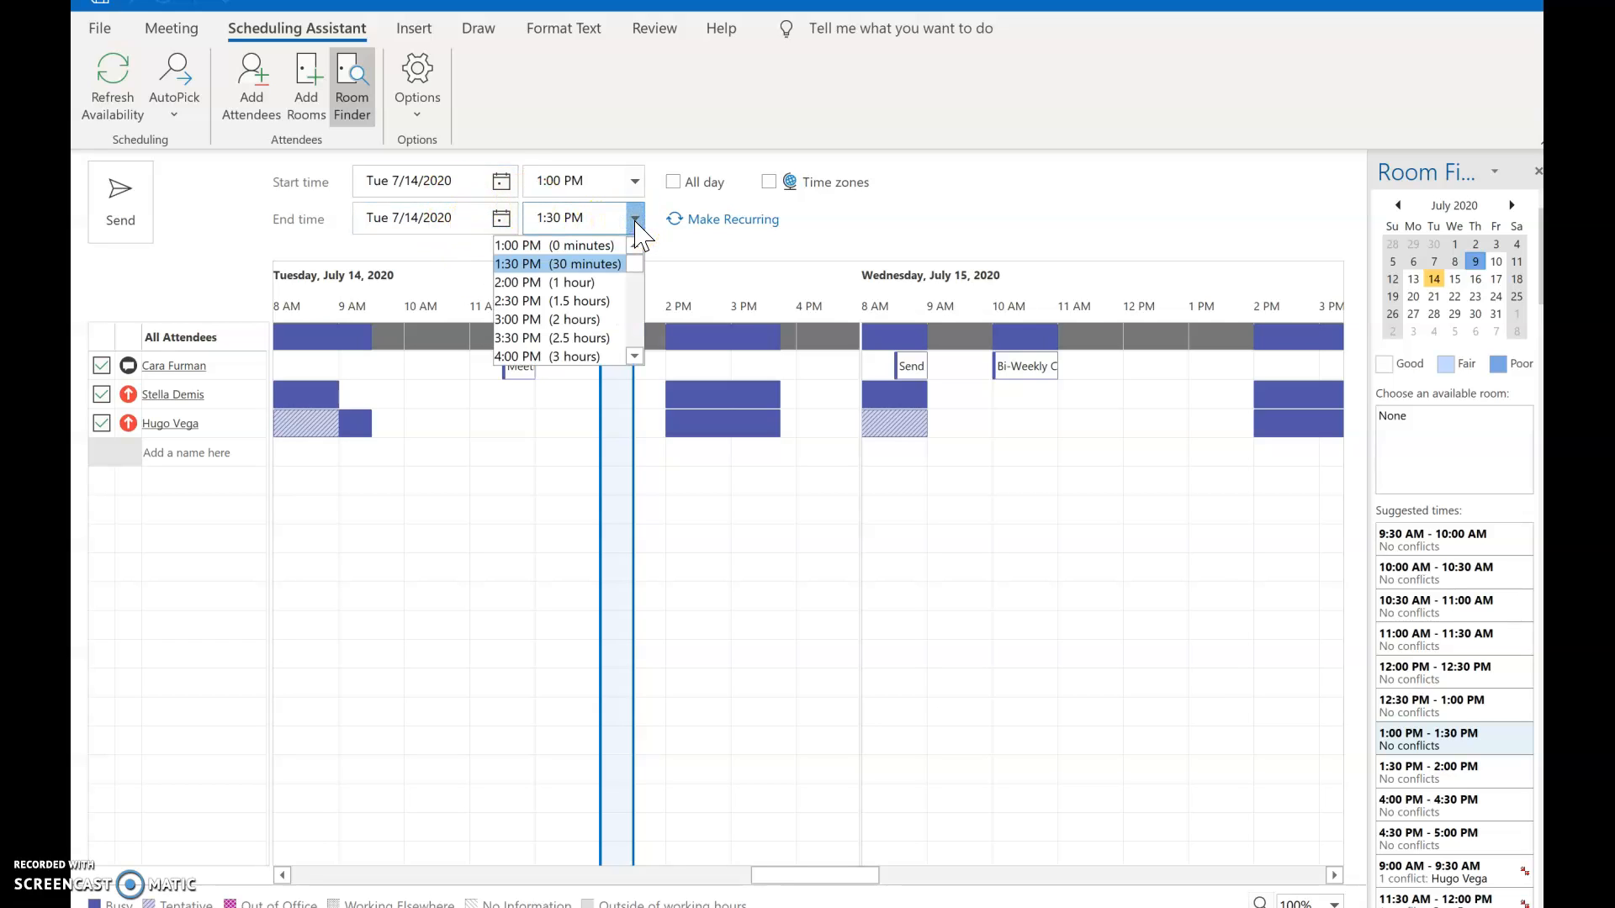
left_click(517, 283)
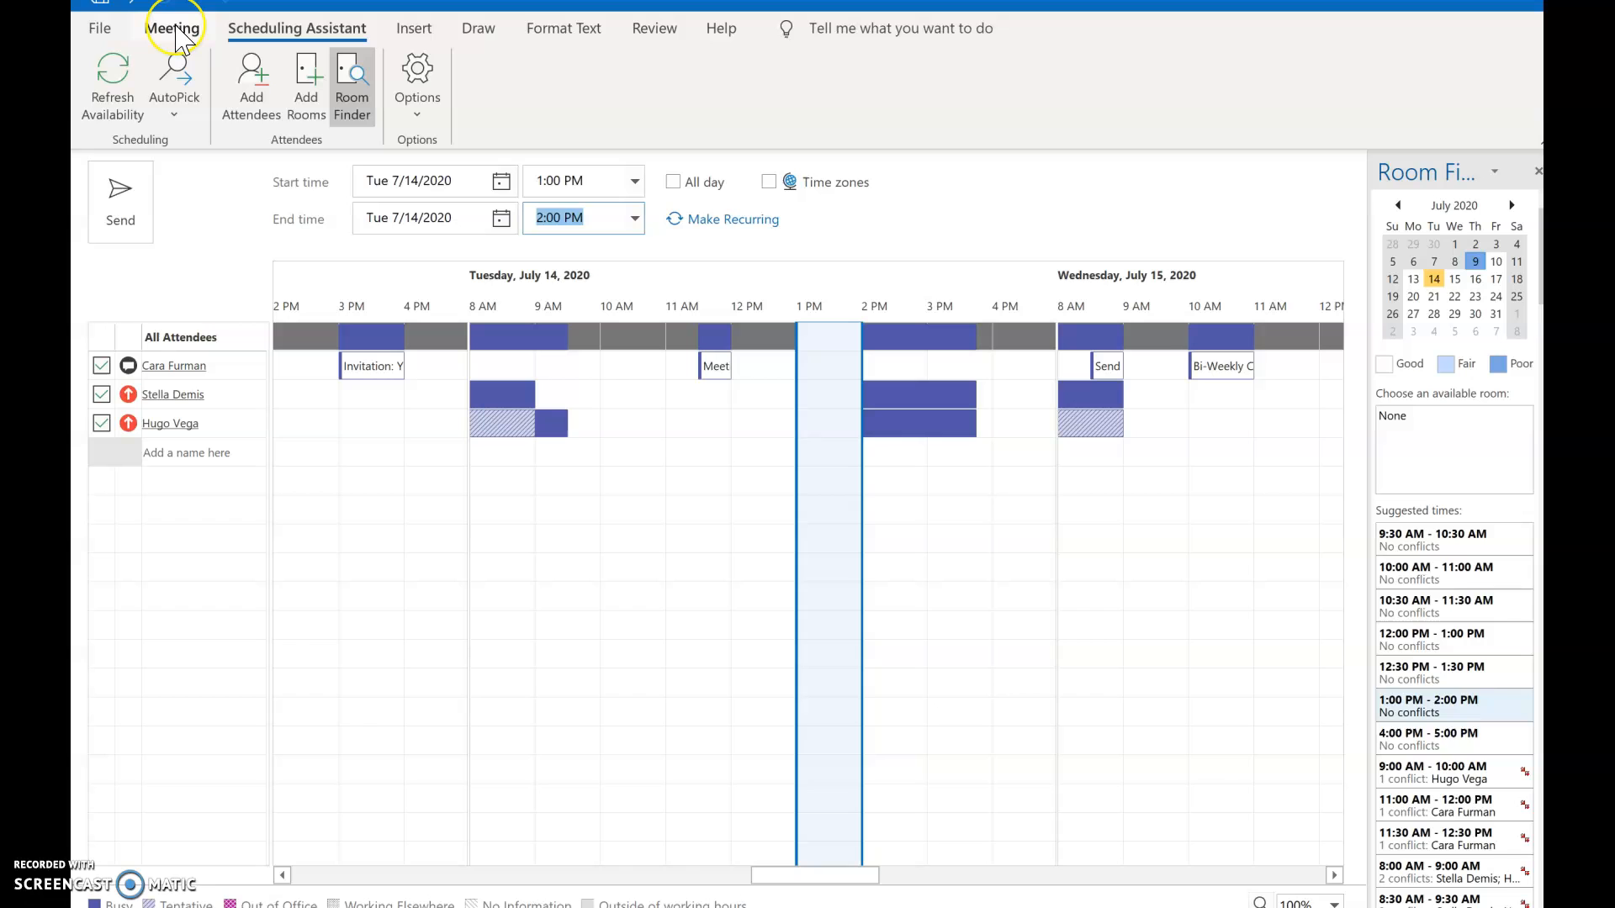
Step: Switch back to the Meeting tab to view the Budget Meeting details
left_click(171, 28)
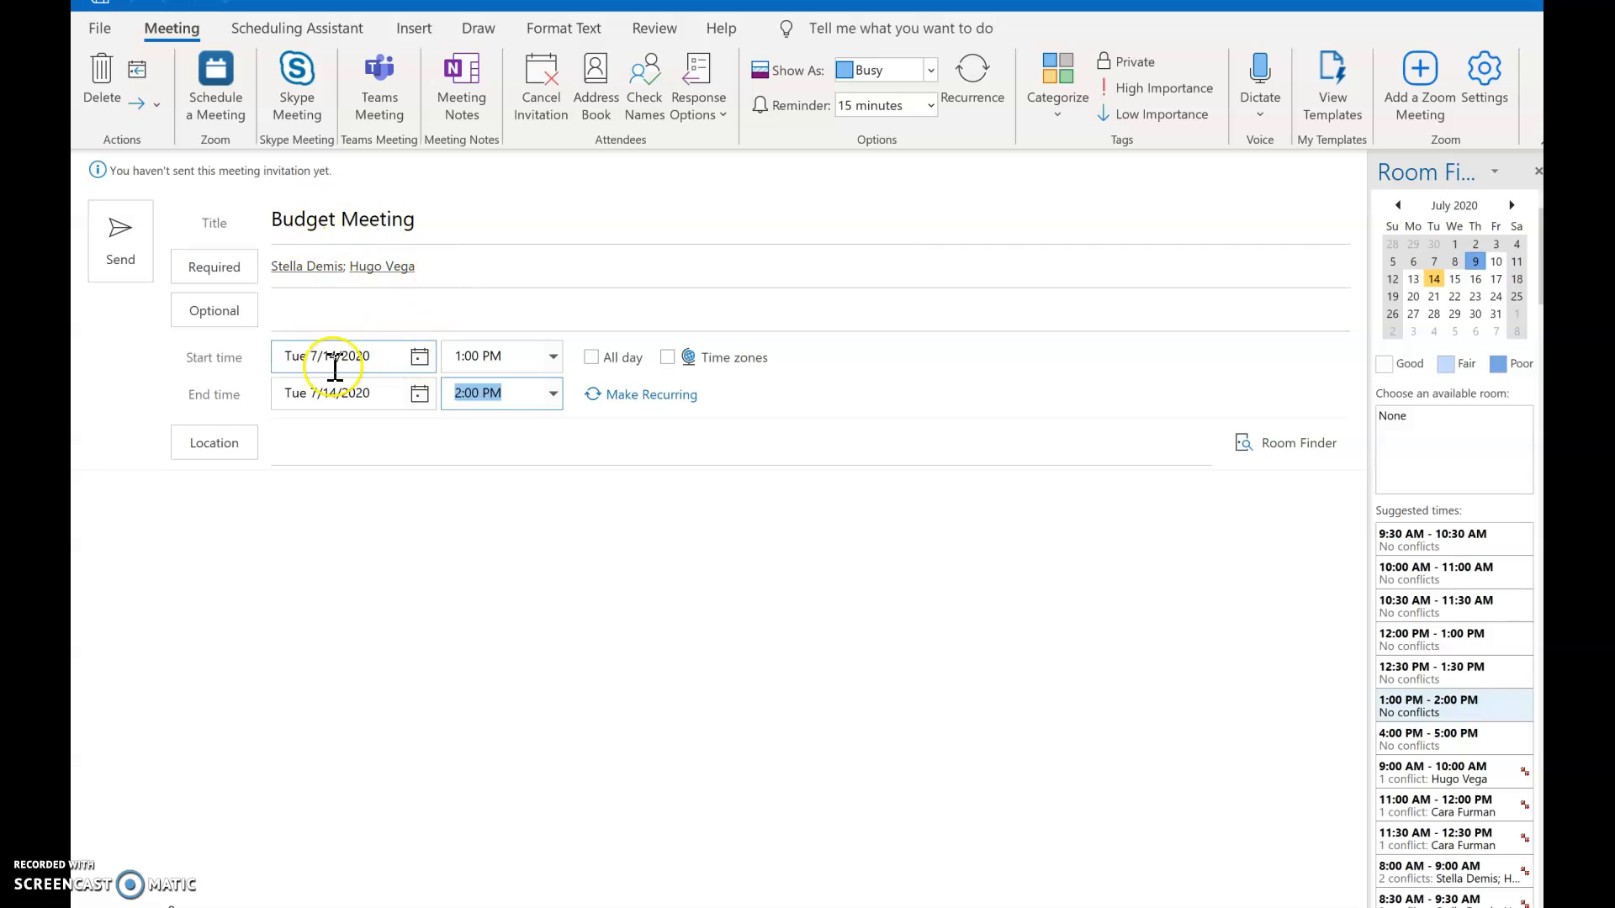
mouse_move(501, 480)
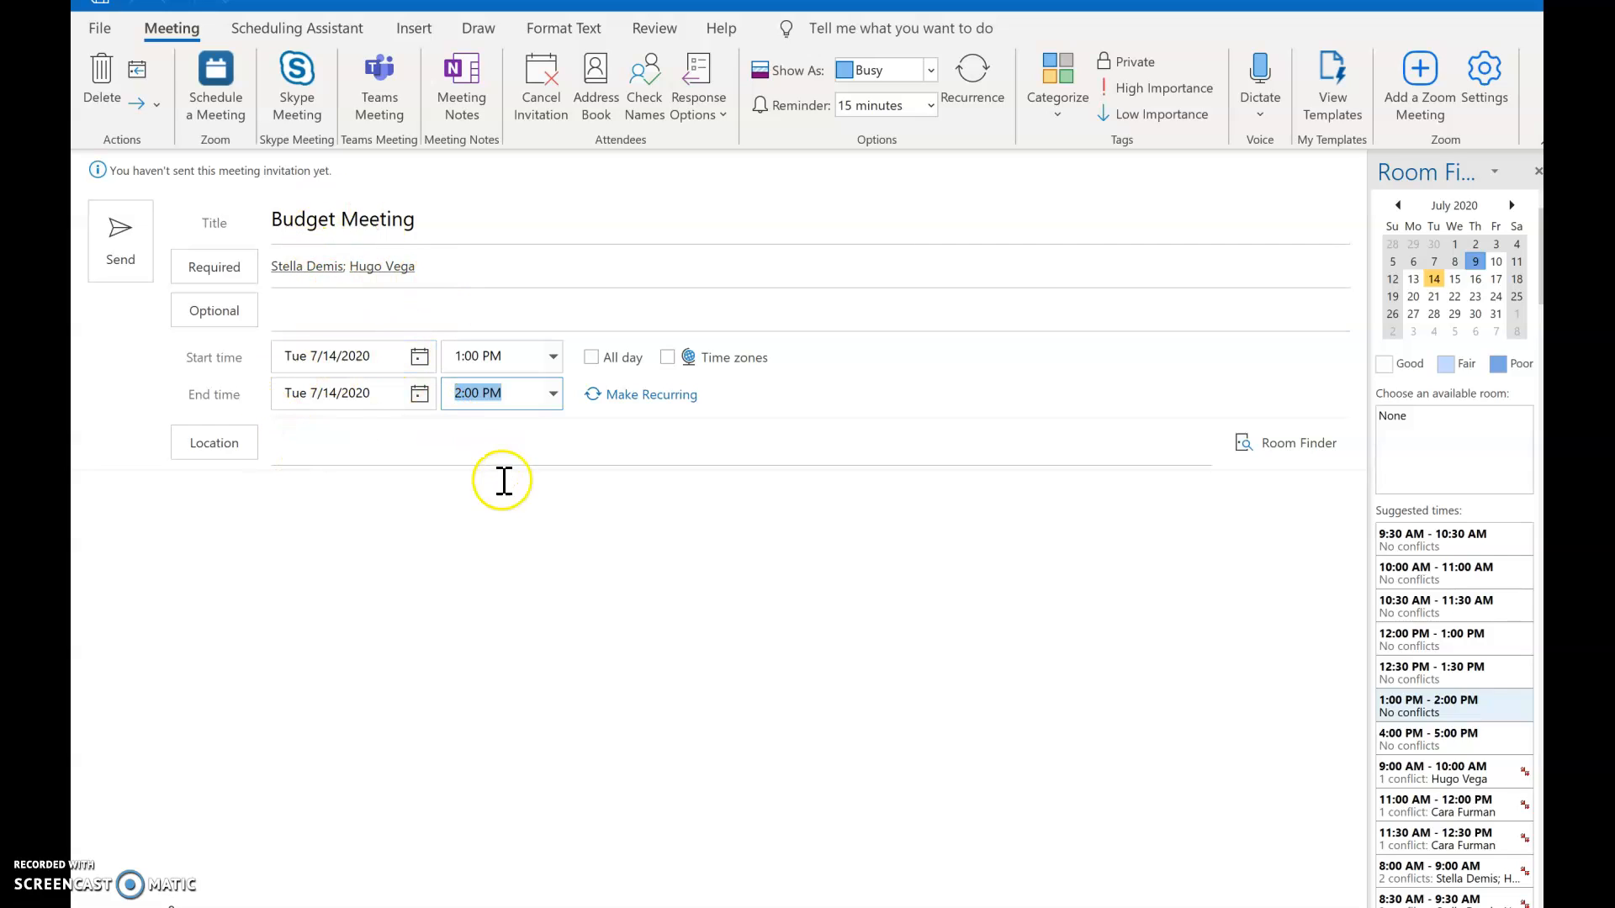